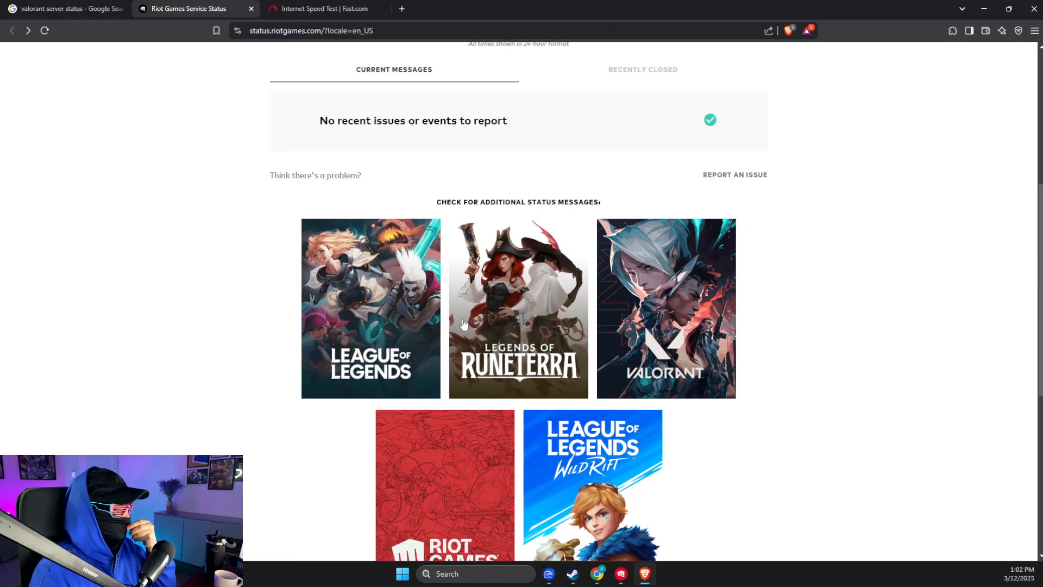
- Open the VALORANT status page with Europe selected, which reports no recent issues
{"action": "left_click", "coordinate": [666, 308]}
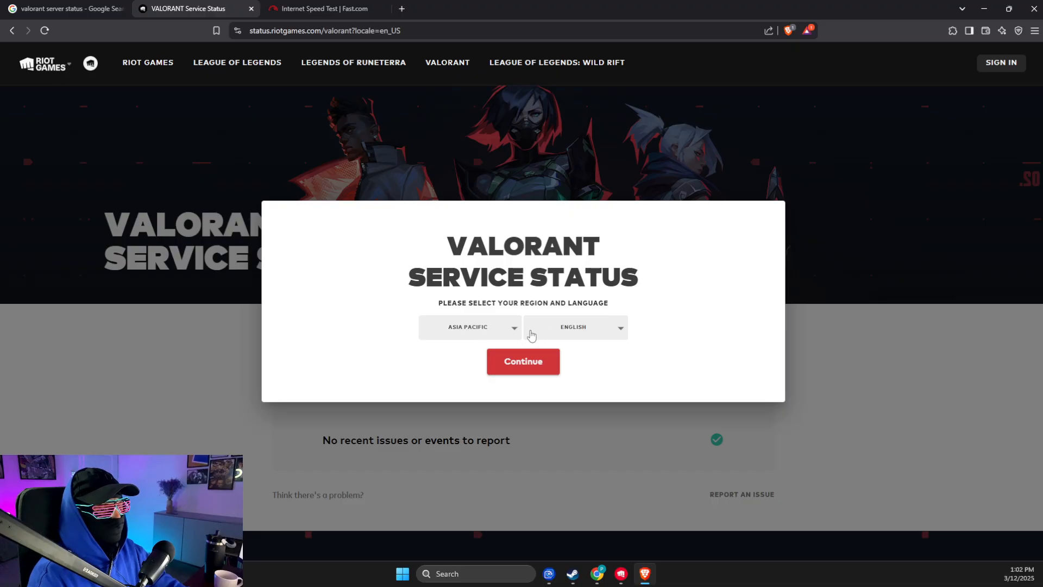
{"action": "left_click", "coordinate": [471, 327]}
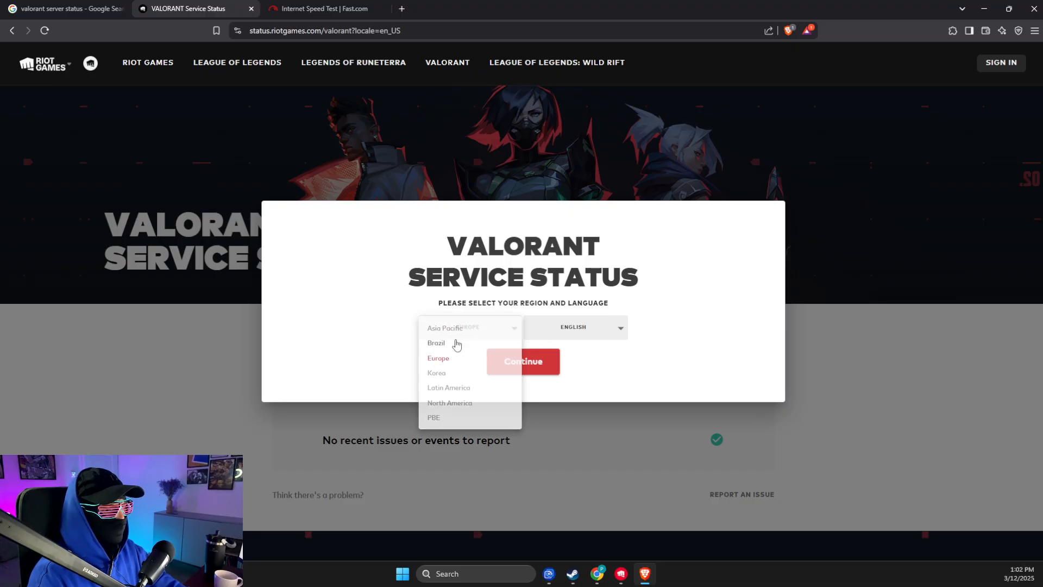
{"action": "left_click", "coordinate": [438, 358]}
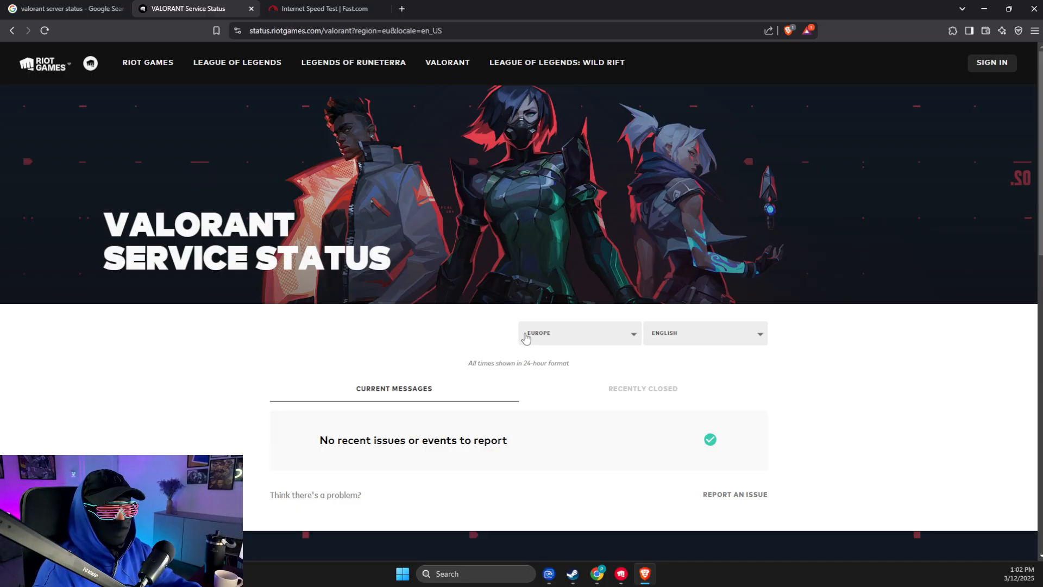
{"action": "mouse_move", "coordinate": [441, 372]}
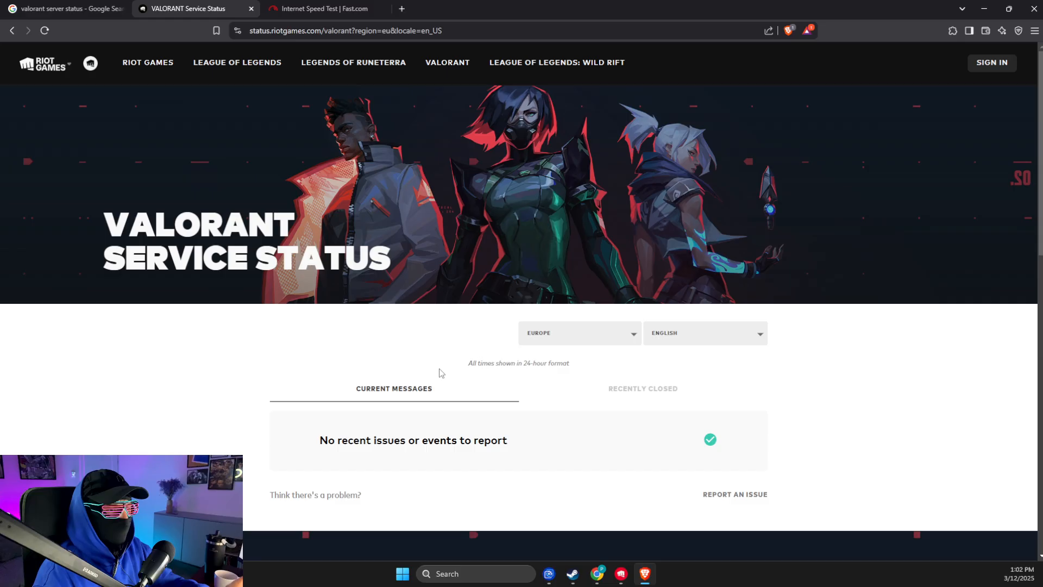
{"action": "mouse_move", "coordinate": [474, 424]}
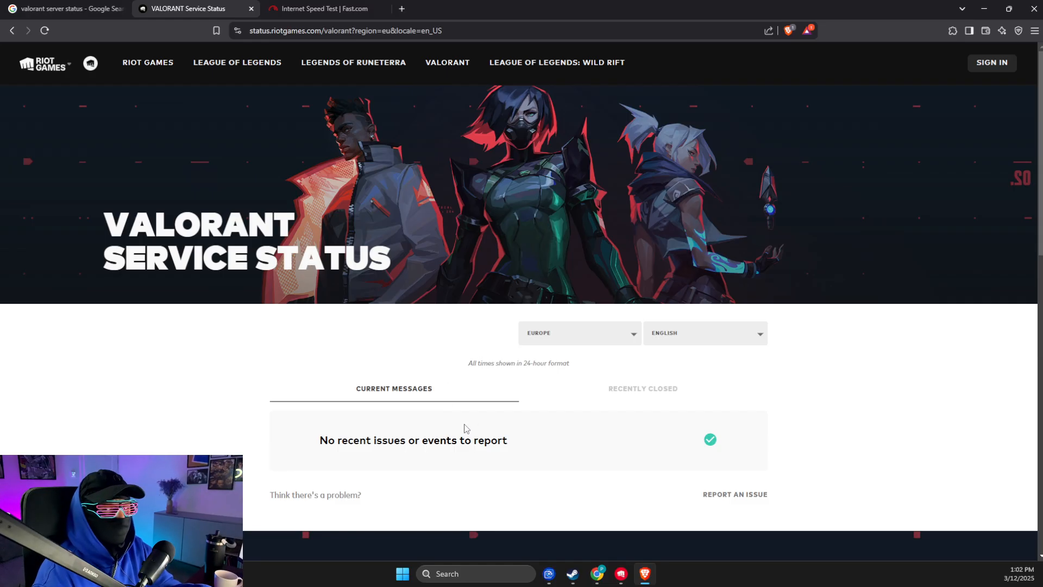
{"action": "left_click", "coordinate": [320, 9]}
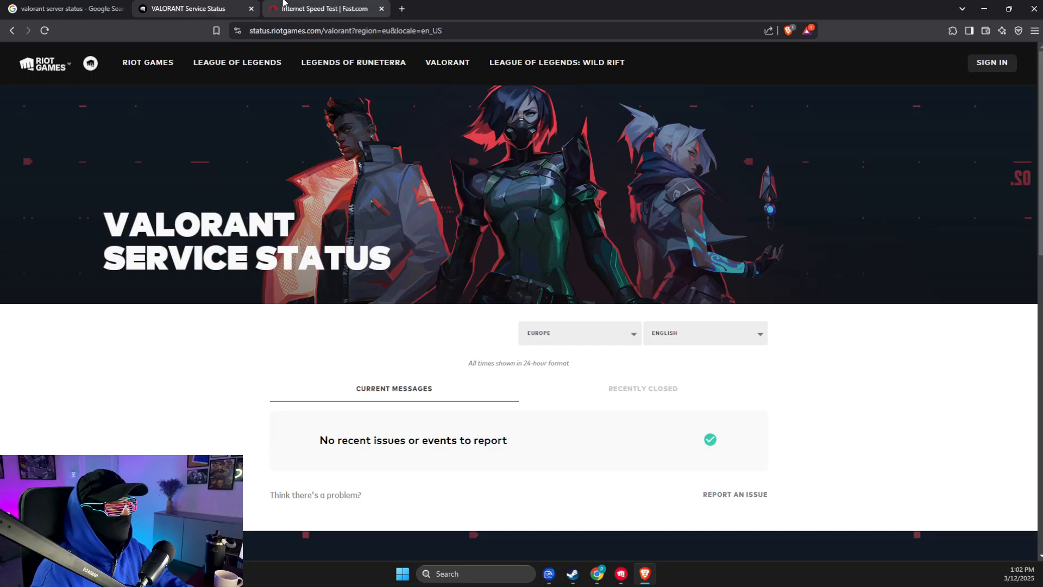
- Restart the Fast.com speed test after its 520 Mbps result
{"action": "left_click", "coordinate": [326, 9]}
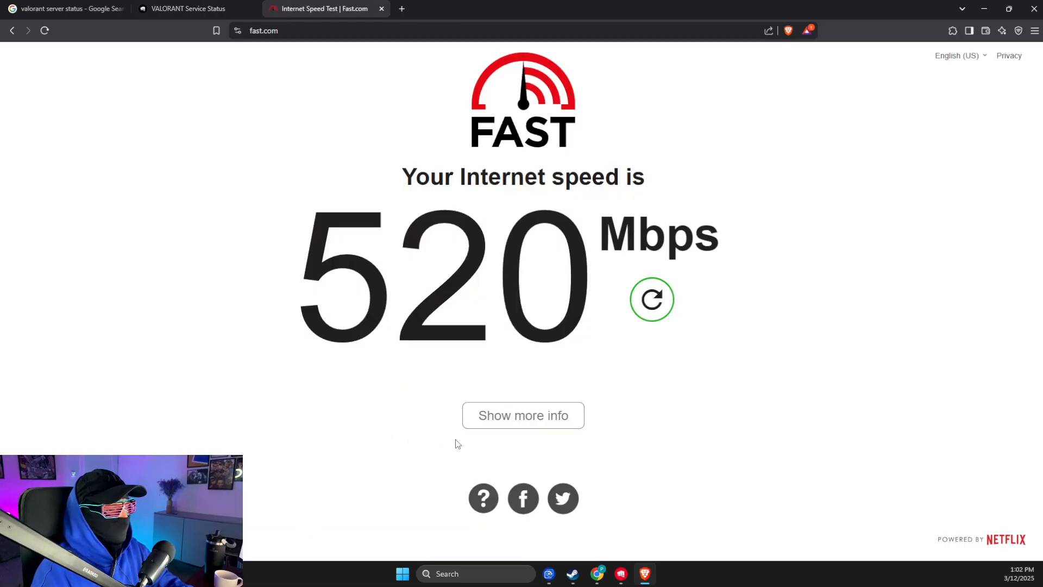
{"action": "left_click", "coordinate": [652, 299]}
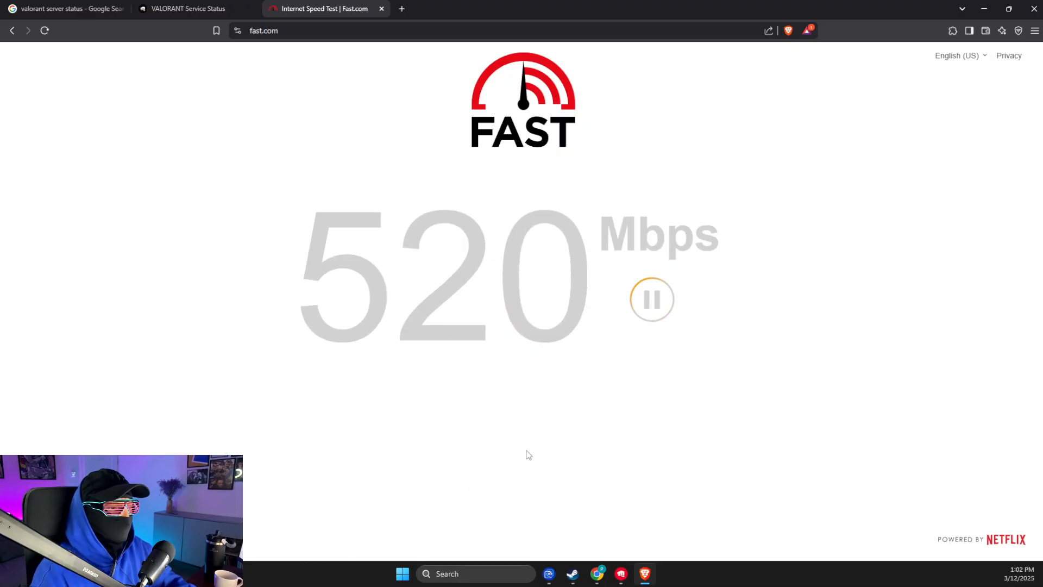
{"action": "mouse_move", "coordinate": [53, 263]}
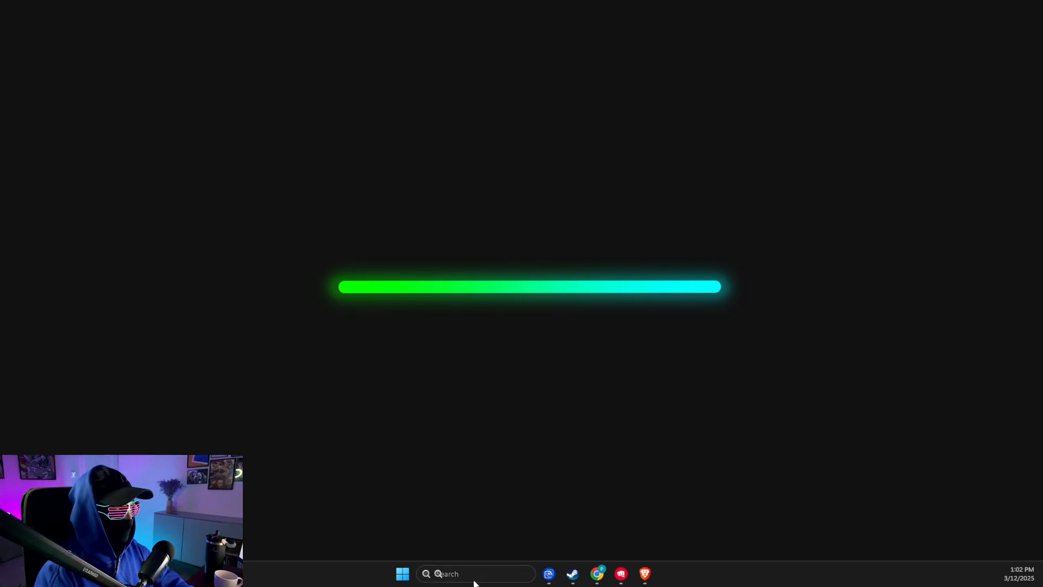
- Run ipconfig /flushdns and netsh winsock reset in an elevated Command Prompt, then close it
{"action": "type", "text": "cmd"}
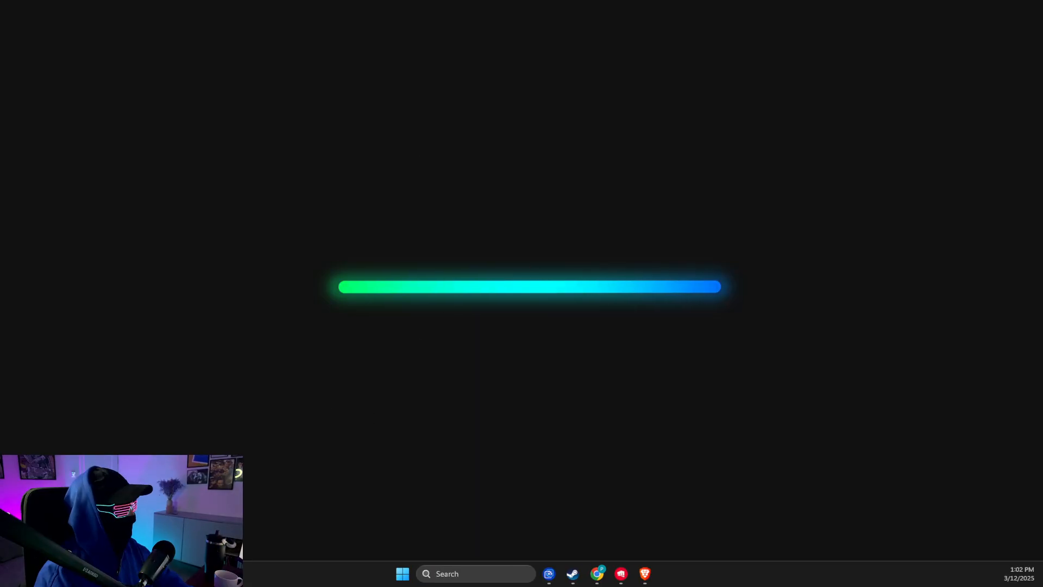
{"action": "type", "text": "calculator"}
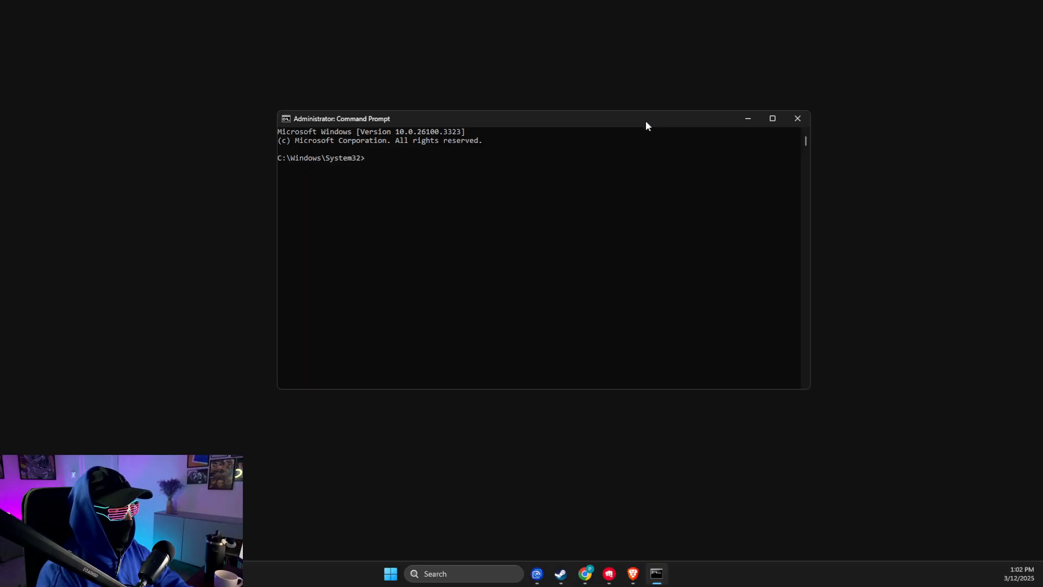
{"action": "type", "text": "ipconfig /flushdns"}
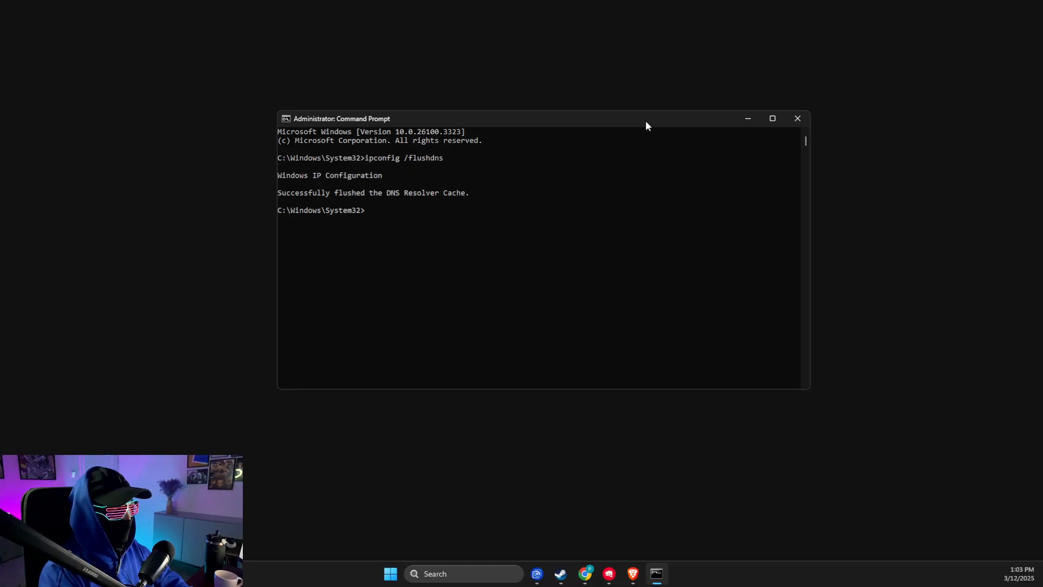
{"action": "type", "text": "netsh"}
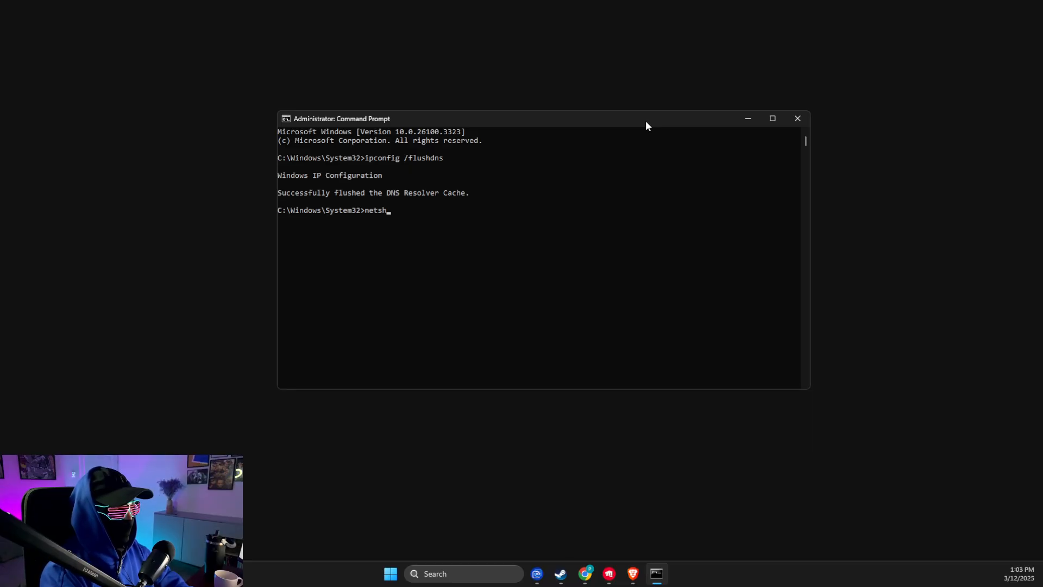
{"action": "type", "text": "winsock reset"}
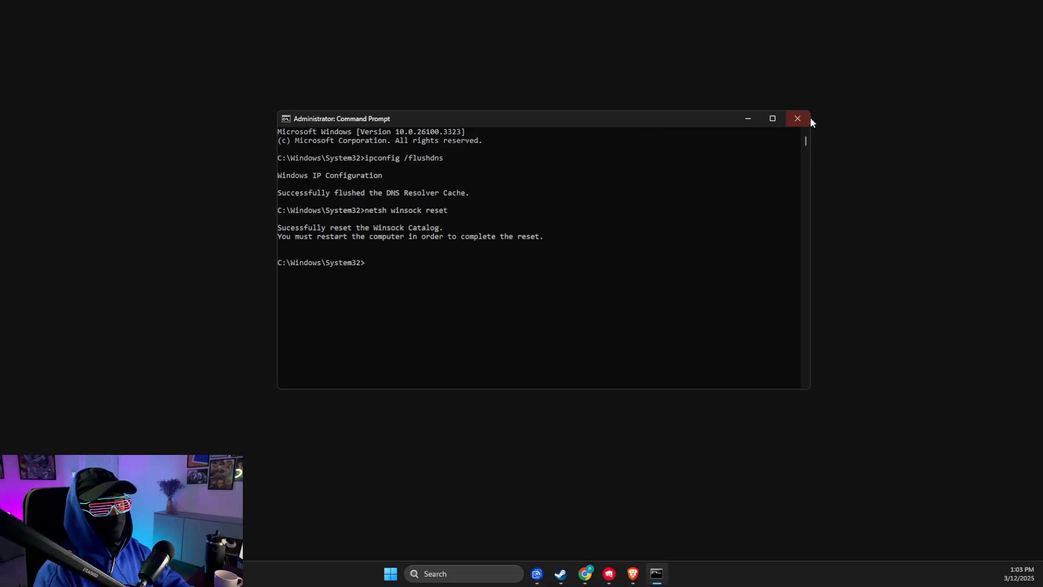
{"action": "left_click", "coordinate": [465, 574]}
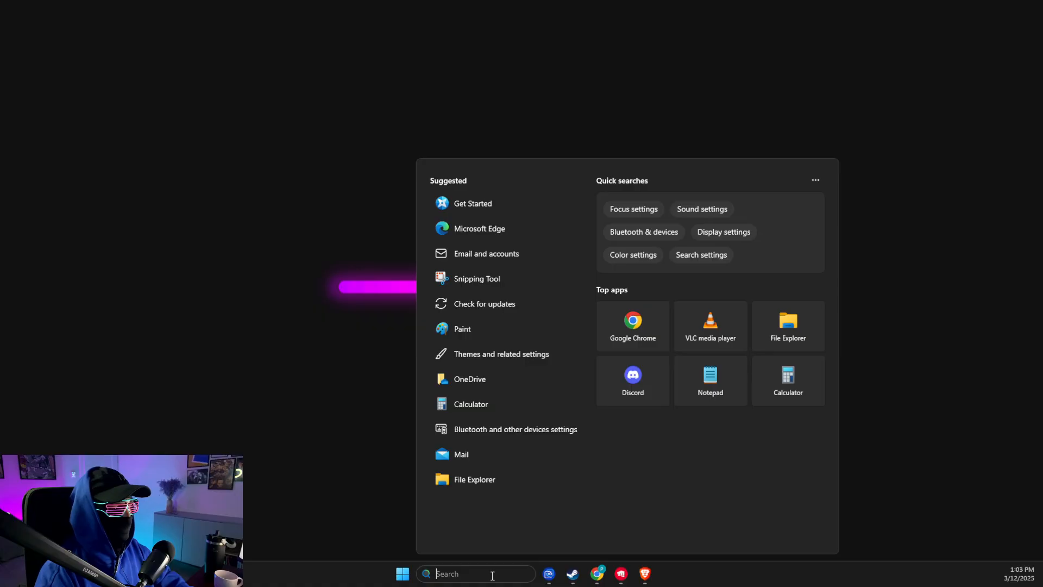
- Launch Windows Settings and go to Network & internet
{"action": "type", "text": "settings"}
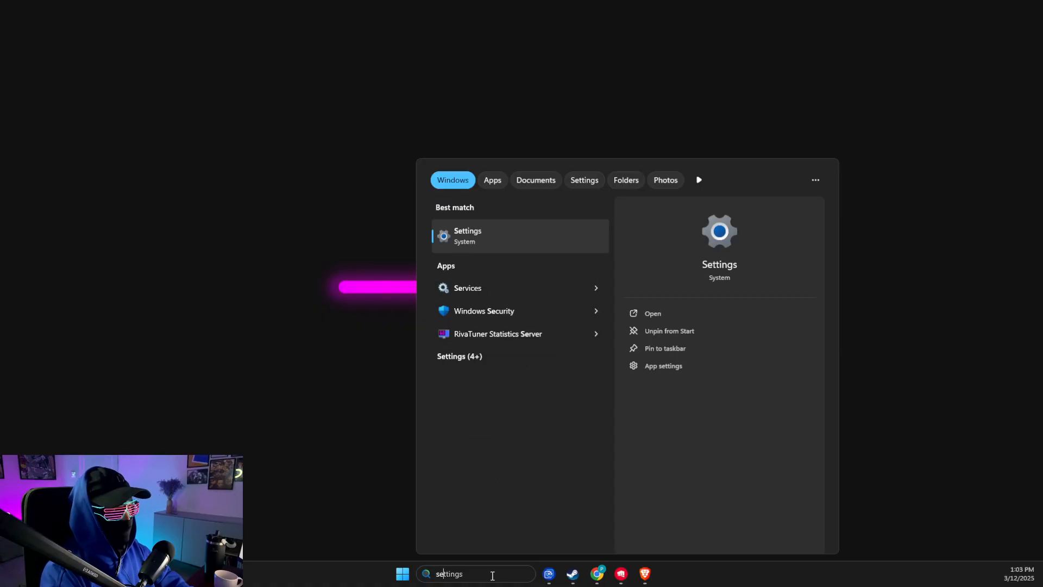
{"action": "left_click", "coordinate": [468, 235]}
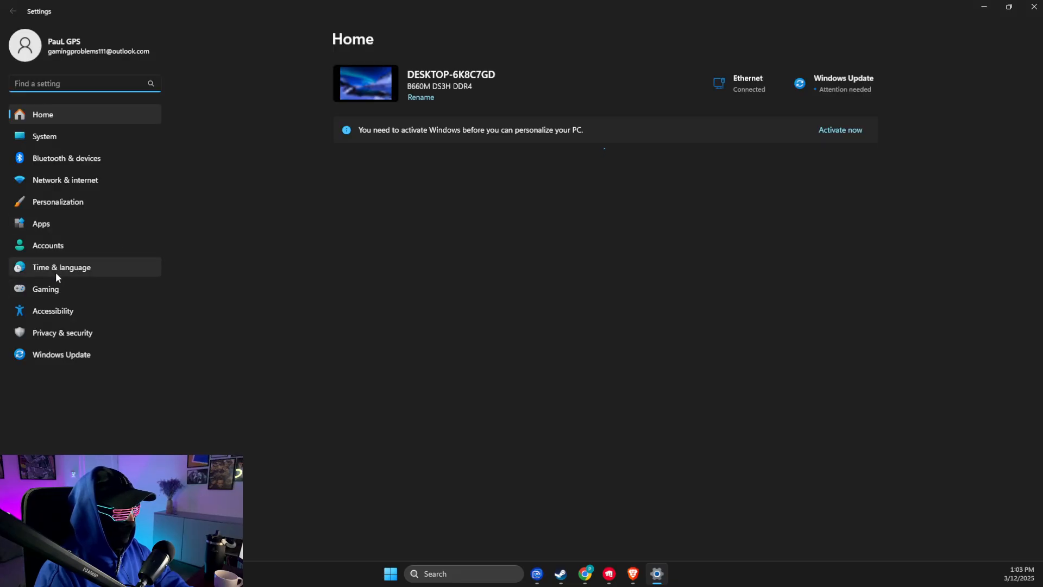
{"action": "left_click", "coordinate": [64, 180]}
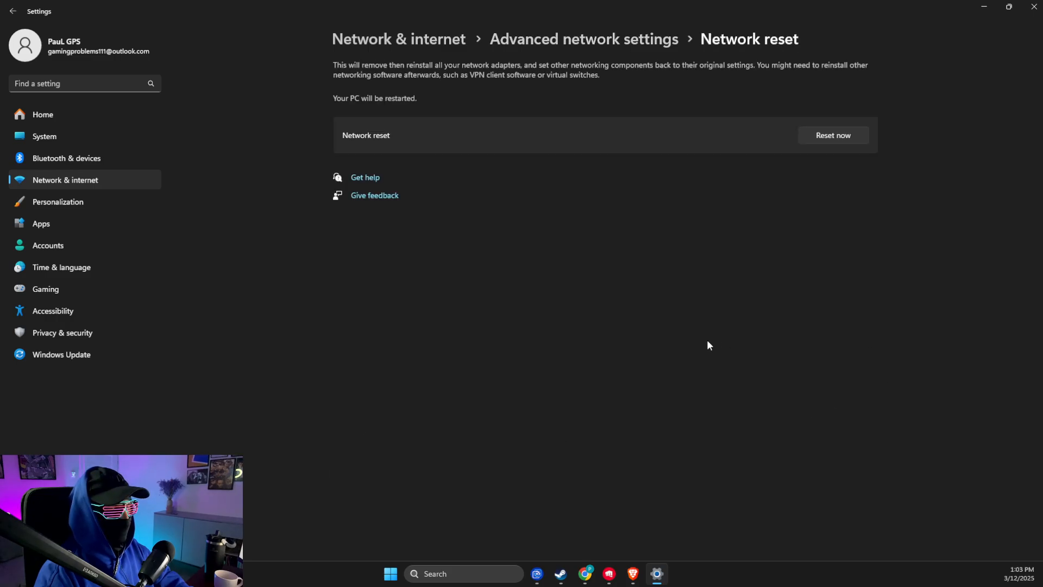
{"action": "mouse_move", "coordinate": [769, 275]}
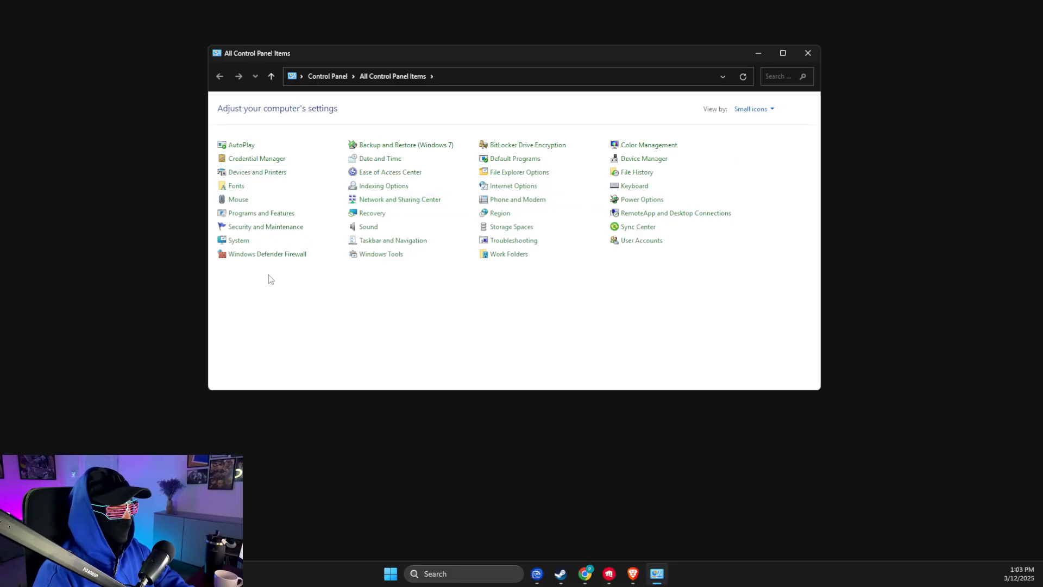
- Review Ethernet IPv4 properties showing DNS 8.8.8.8 and 8.8.4.4, then cancel unchanged
{"action": "left_click", "coordinate": [400, 199]}
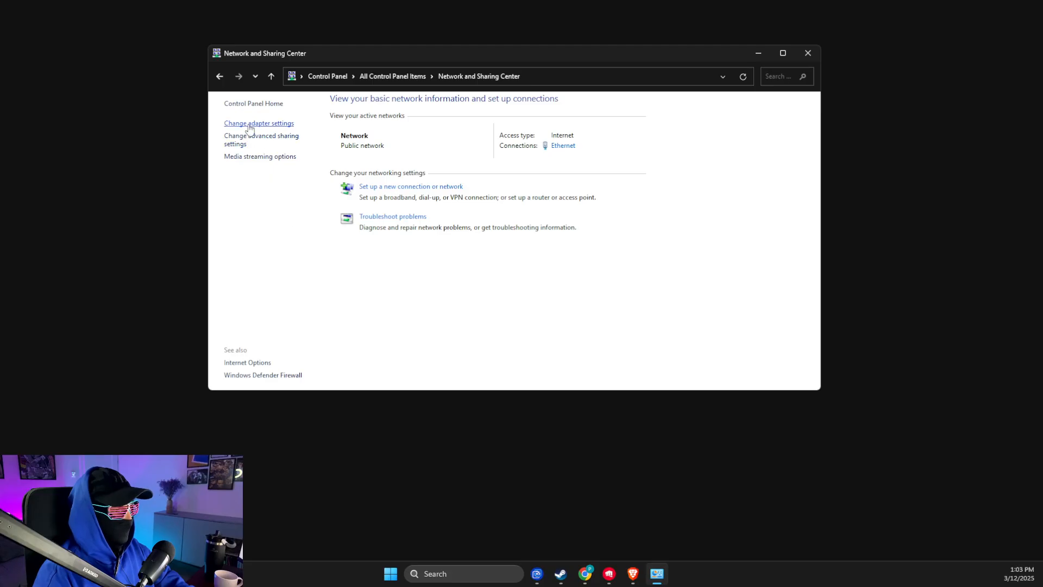
{"action": "left_click", "coordinate": [258, 123]}
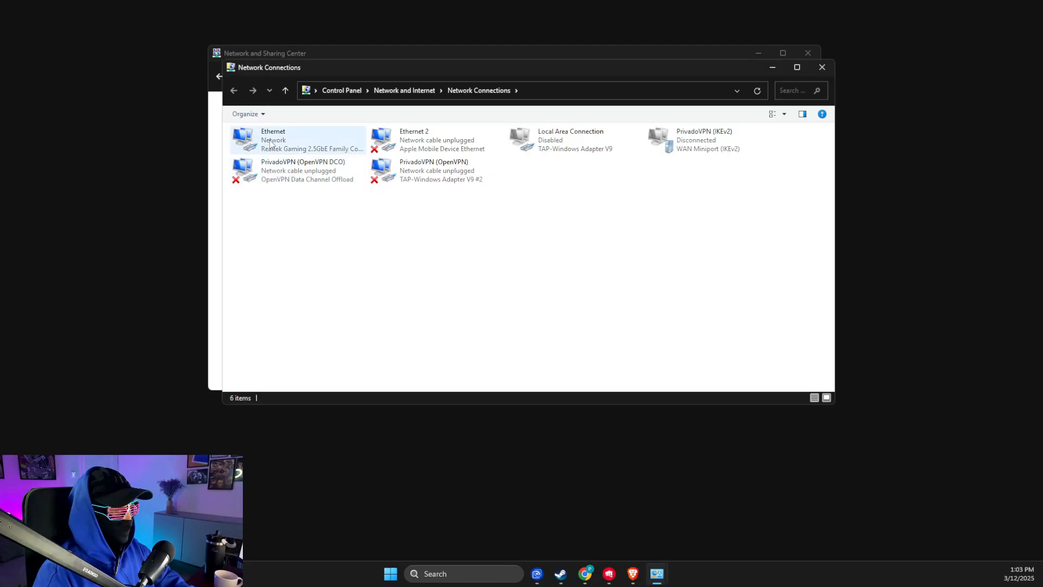
{"action": "double_click", "coordinate": [269, 139]}
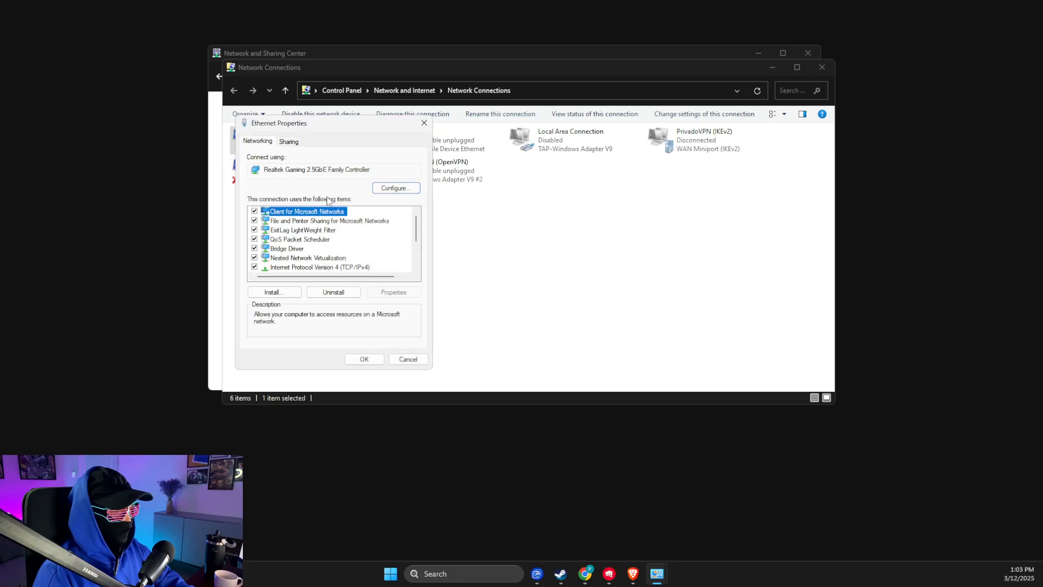
{"action": "double_click", "coordinate": [320, 266]}
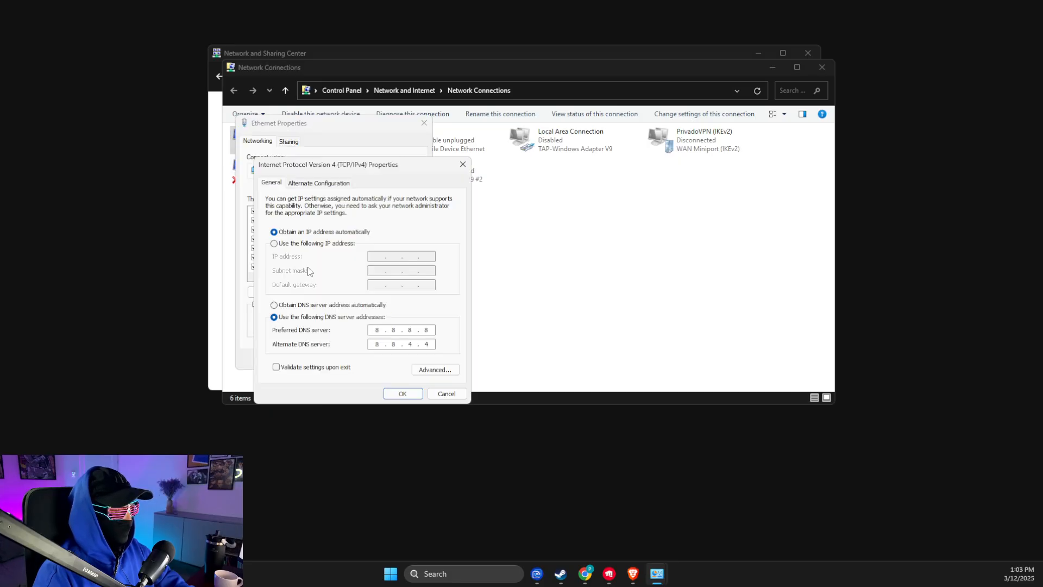
{"action": "left_click", "coordinate": [383, 329]}
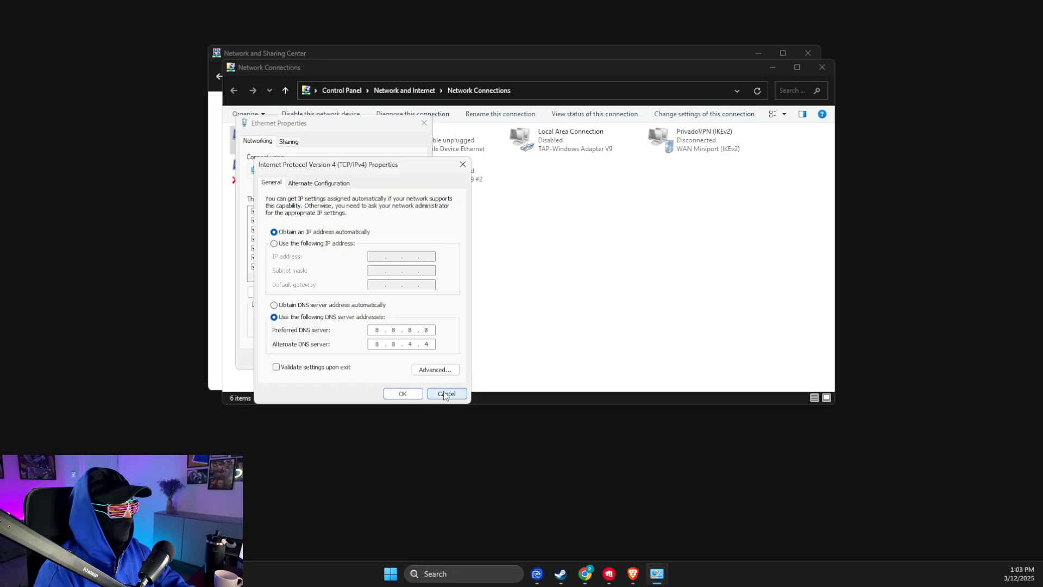
{"action": "left_click", "coordinate": [446, 393]}
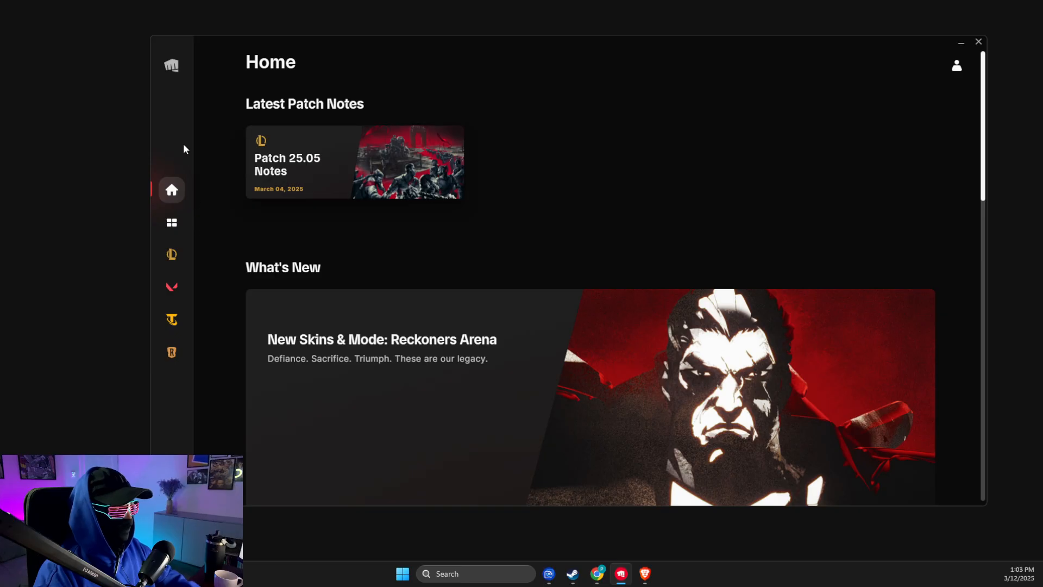
{"action": "left_click", "coordinate": [956, 65]}
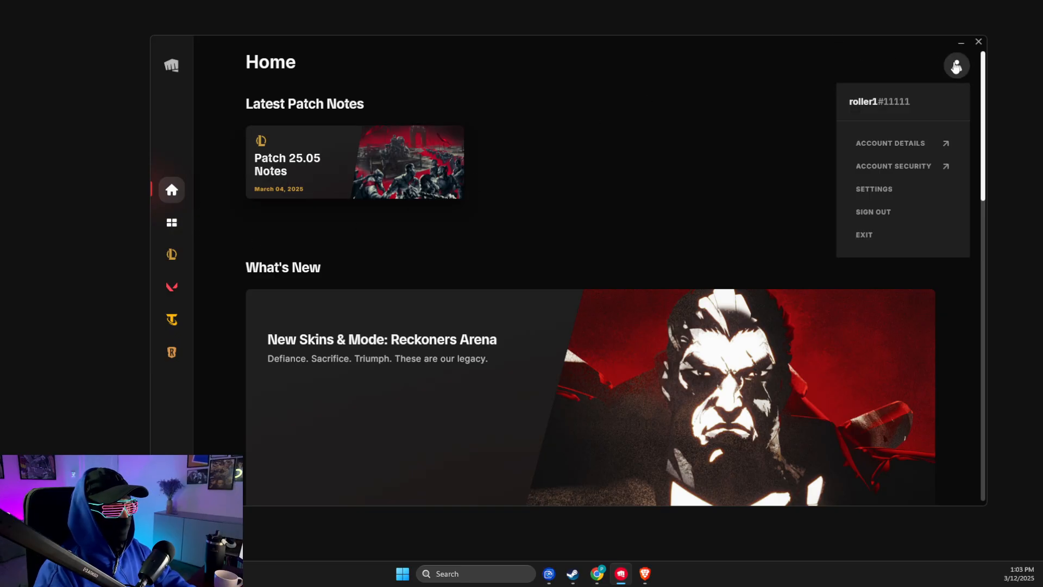
{"action": "left_click", "coordinate": [873, 189]}
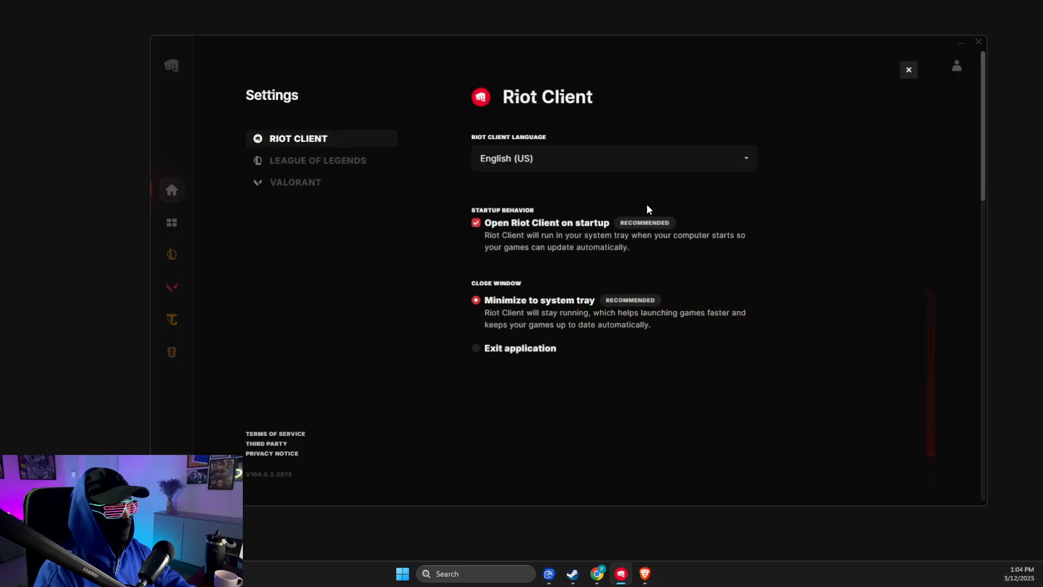
{"action": "left_click", "coordinate": [295, 181]}
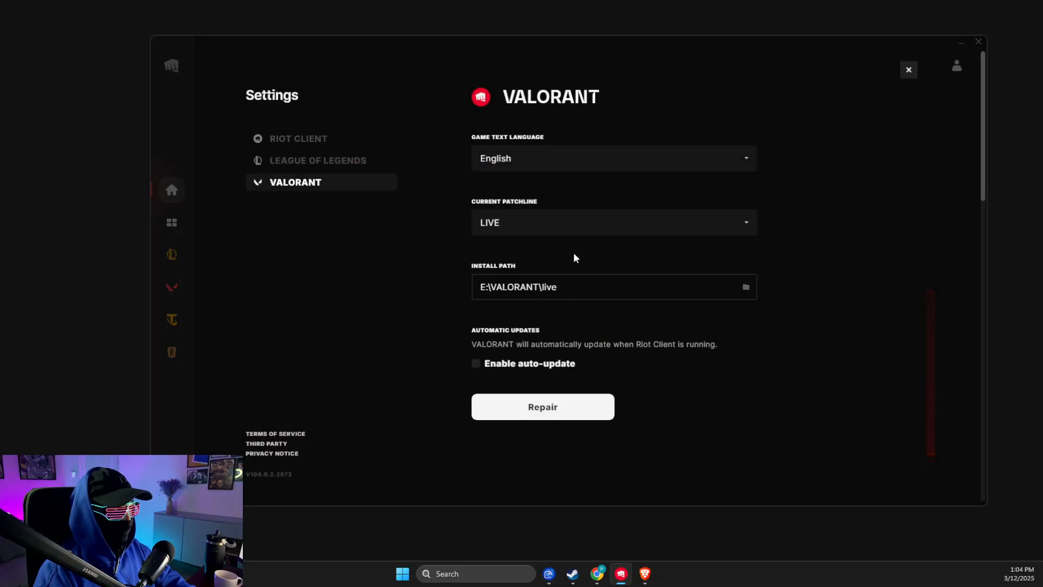
{"action": "mouse_move", "coordinate": [525, 291]}
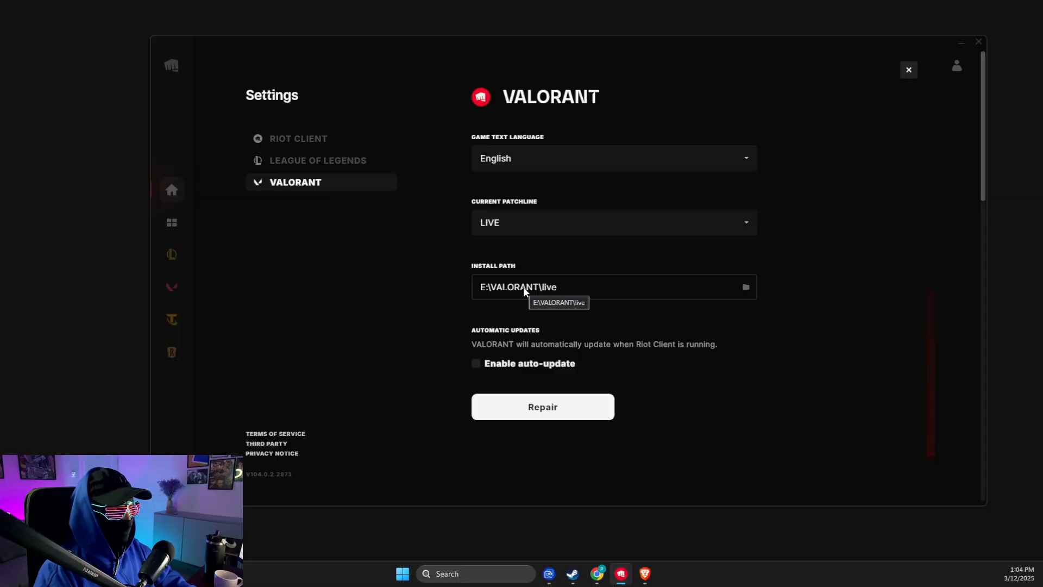
{"action": "mouse_move", "coordinate": [824, 146]}
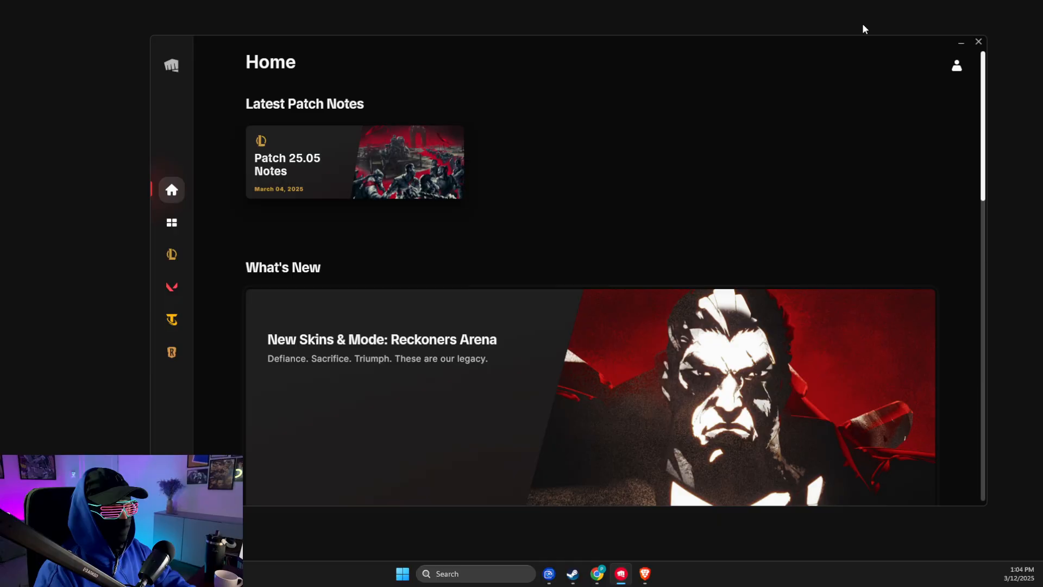
{"action": "left_click", "coordinate": [402, 574]}
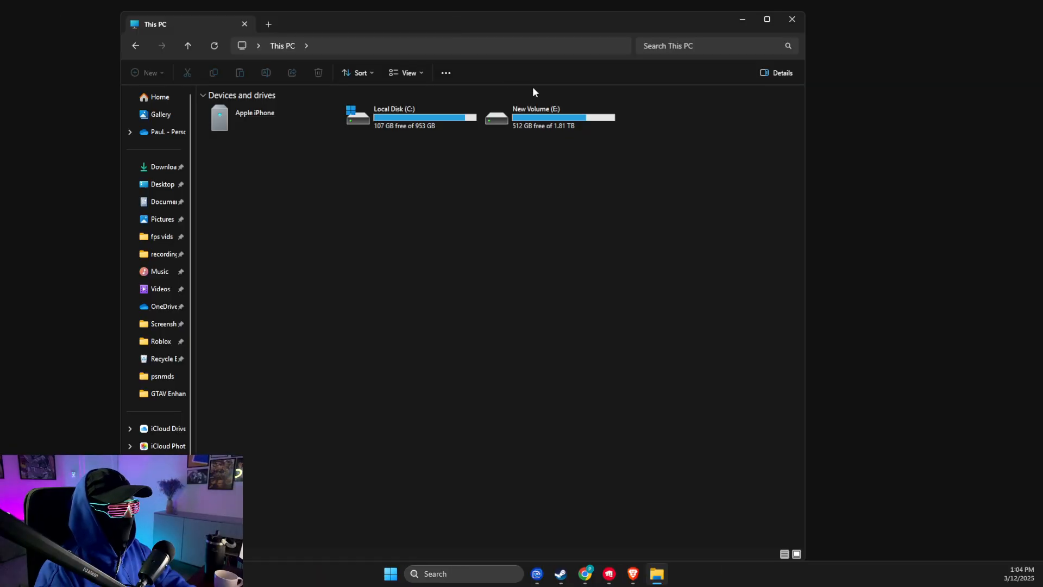
- Open New Volume (E:) and its VALORANT folder
{"action": "double_click", "coordinate": [536, 116]}
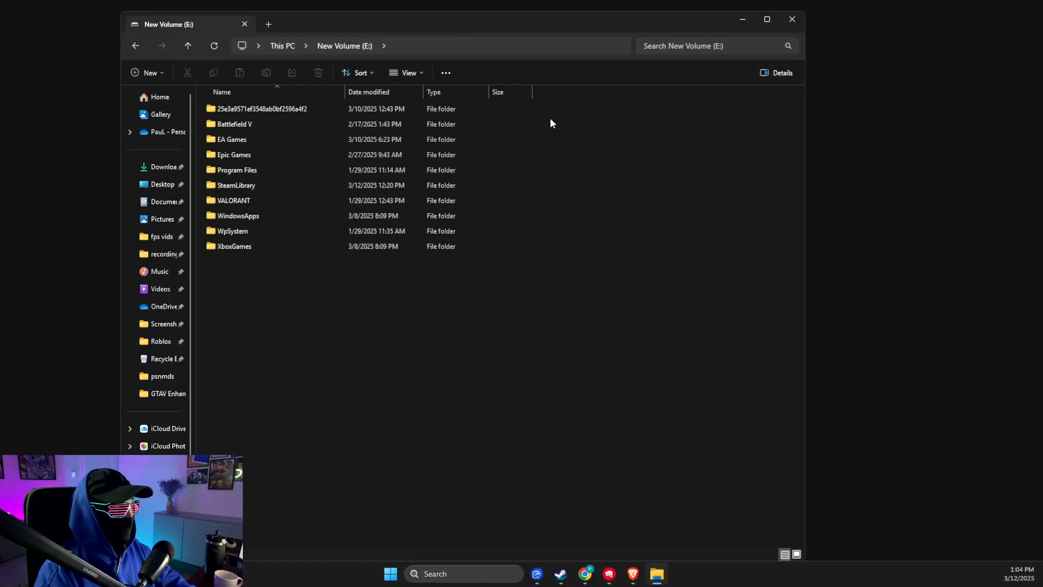
{"action": "double_click", "coordinate": [234, 200]}
{"action": "type", "text": "windows"}
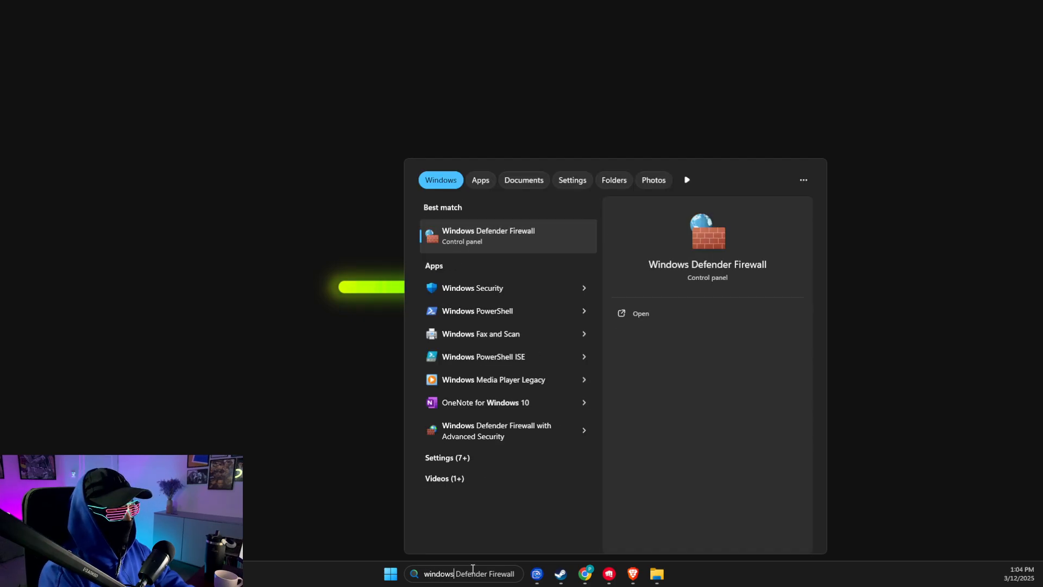
- Allow E:\VALORANT\live\VALORANT.exe through Windows Defender Firewall
{"action": "left_click", "coordinate": [488, 235]}
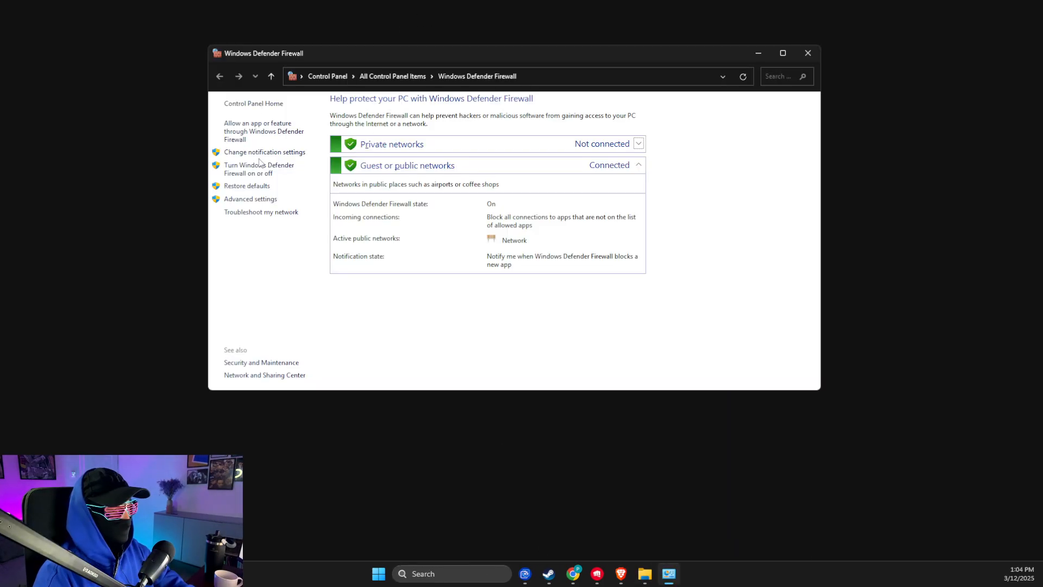
{"action": "left_click", "coordinate": [264, 131]}
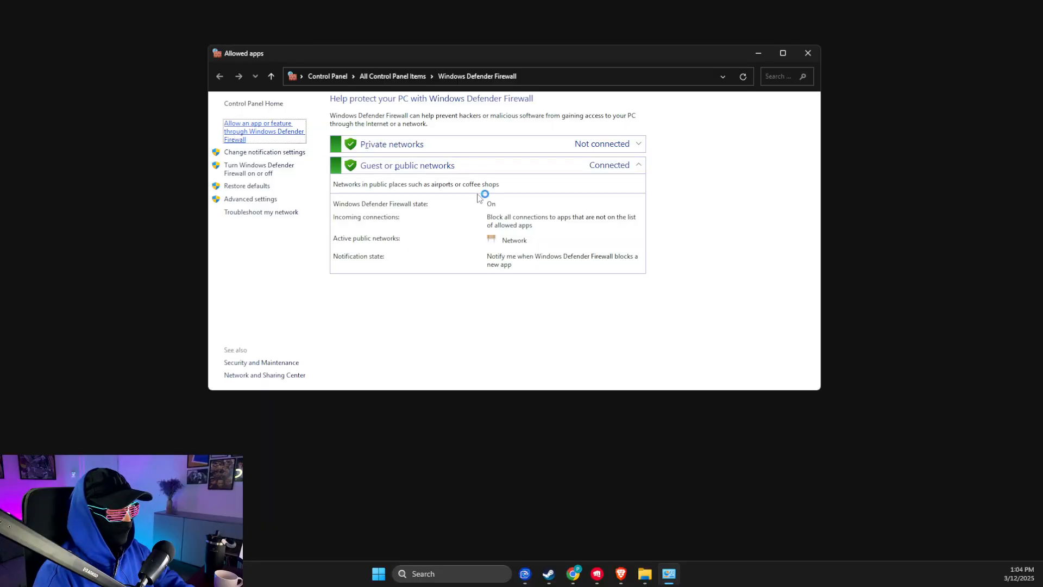
{"action": "left_click", "coordinate": [263, 131]}
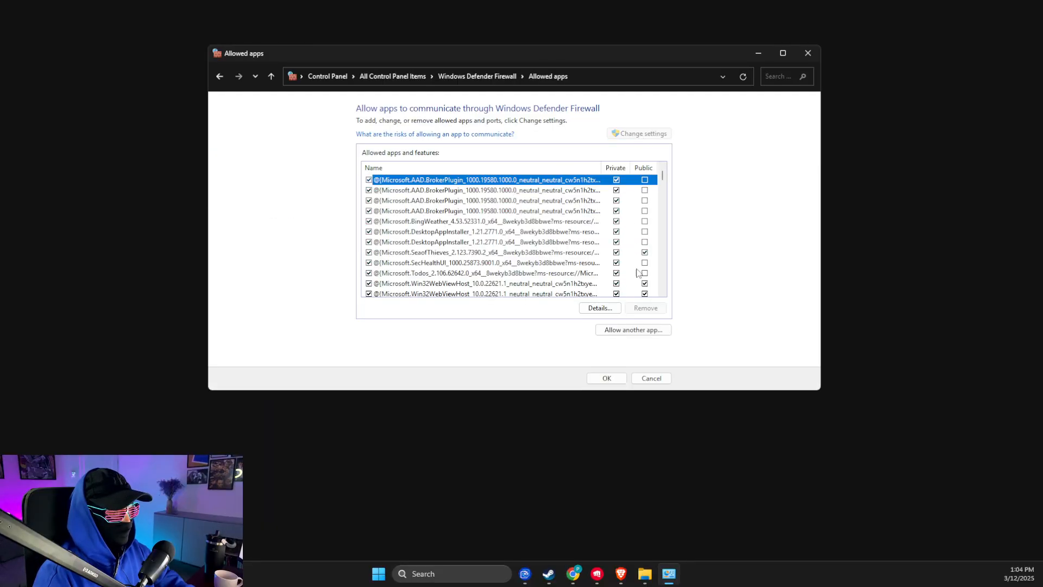
{"action": "left_click", "coordinate": [632, 329]}
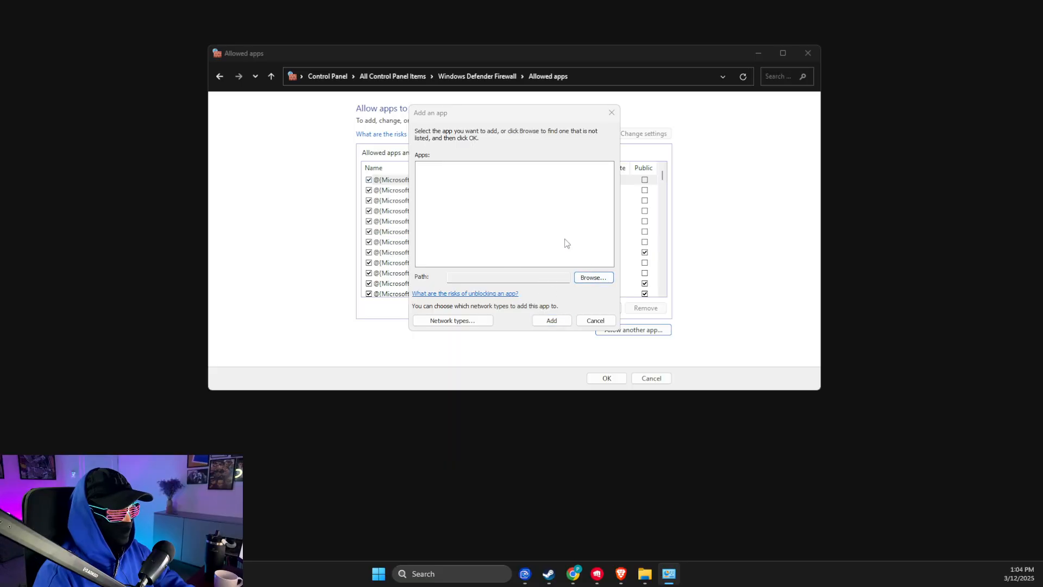
{"action": "left_click", "coordinate": [591, 278]}
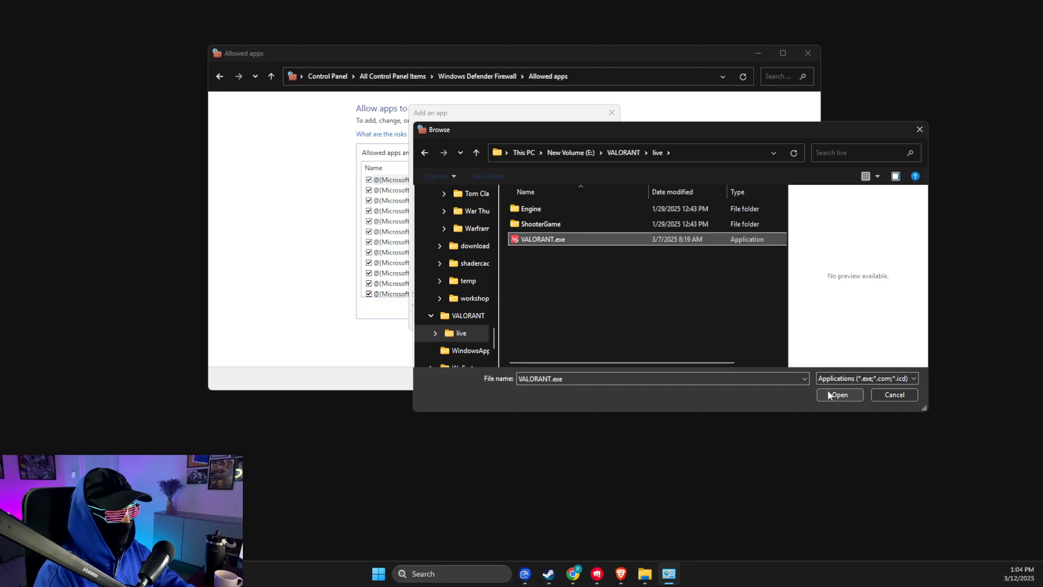
{"action": "left_click", "coordinate": [839, 395]}
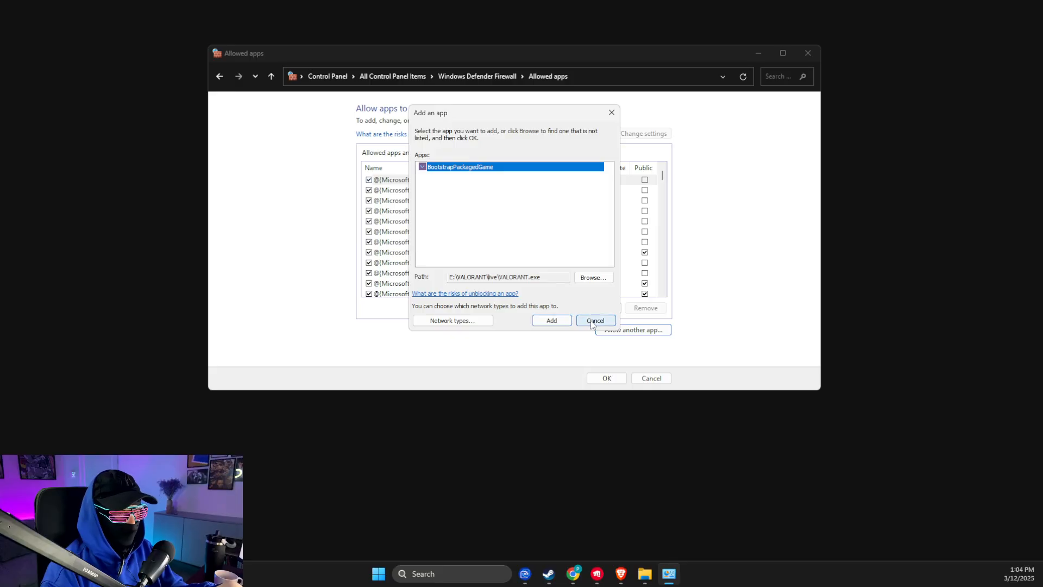
{"action": "left_click", "coordinate": [595, 320]}
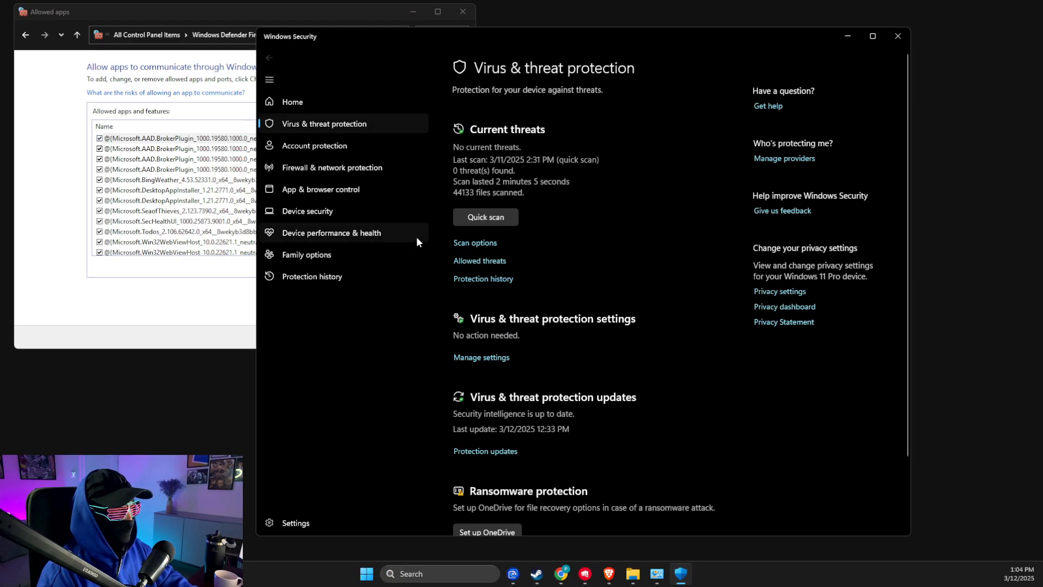
- Show the Virus & threat protection exclusions list with existing game folder exclusions
{"action": "left_click", "coordinate": [481, 358]}
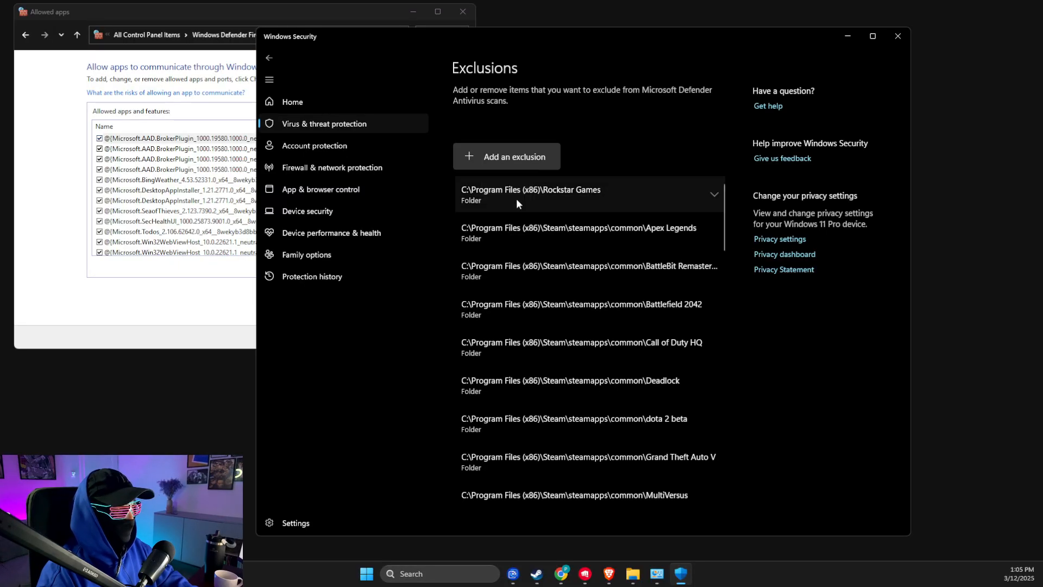
{"action": "left_click", "coordinate": [507, 156]}
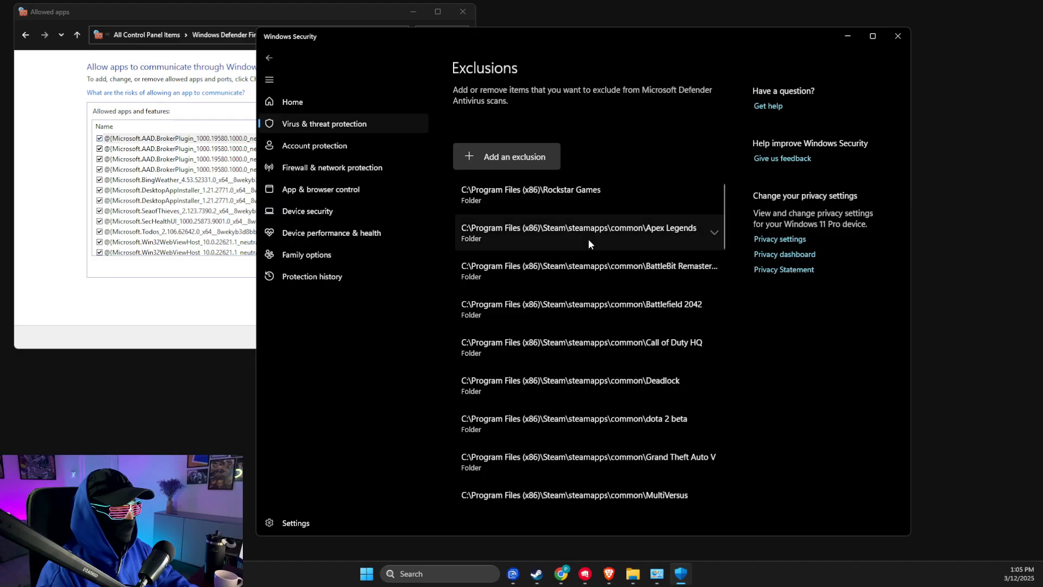
{"action": "type", "text": "riot Client"}
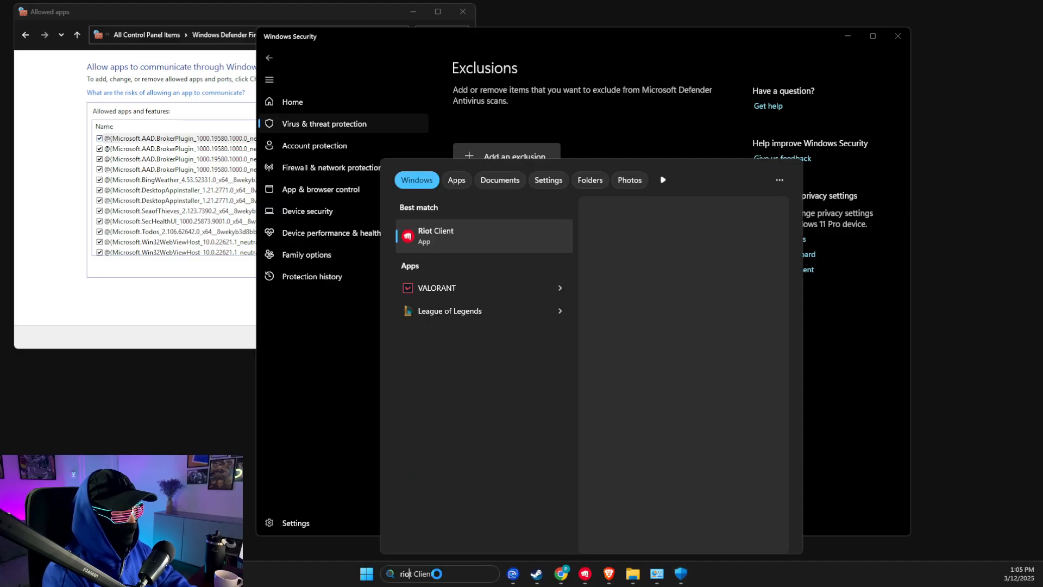
{"action": "right_click", "coordinate": [436, 236]}
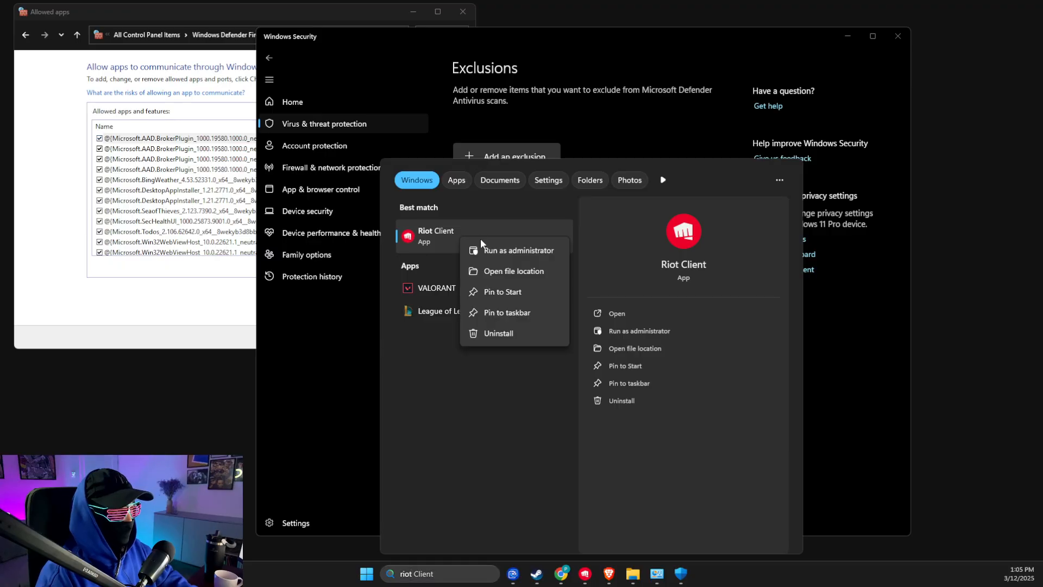
{"action": "left_click", "coordinate": [514, 271]}
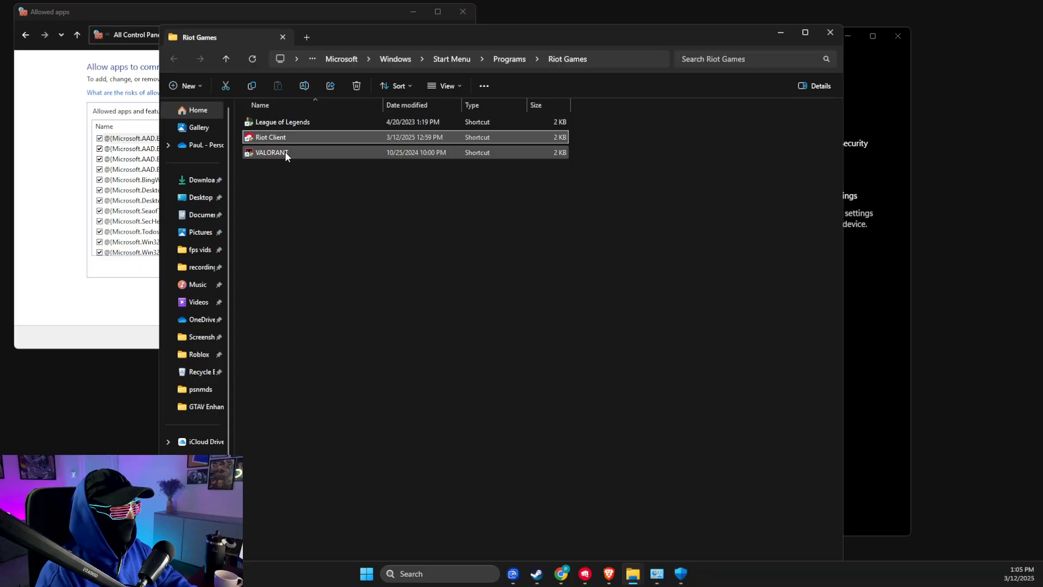
{"action": "right_click", "coordinate": [270, 137]}
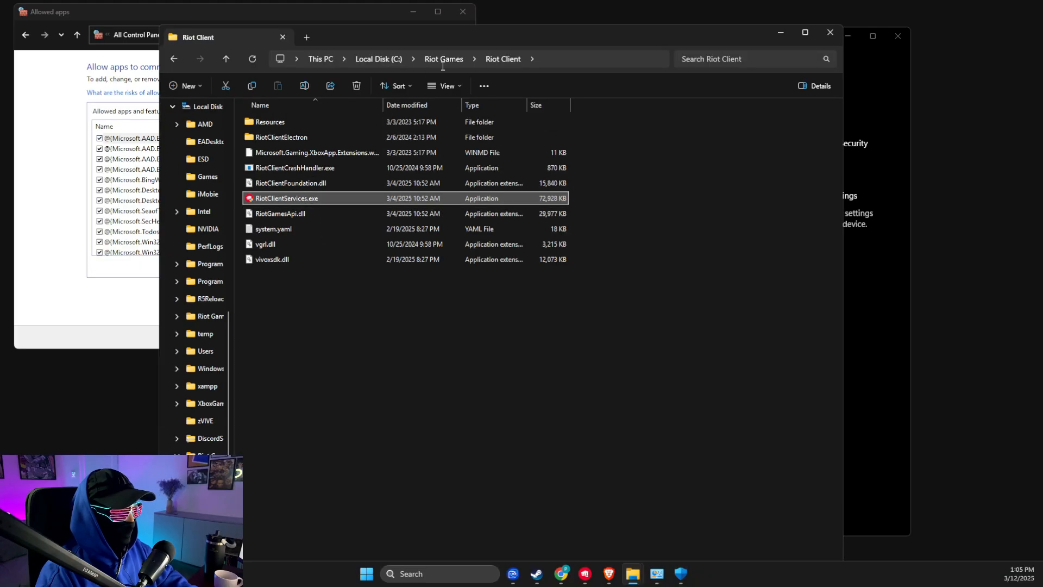
{"action": "left_click", "coordinate": [466, 59]}
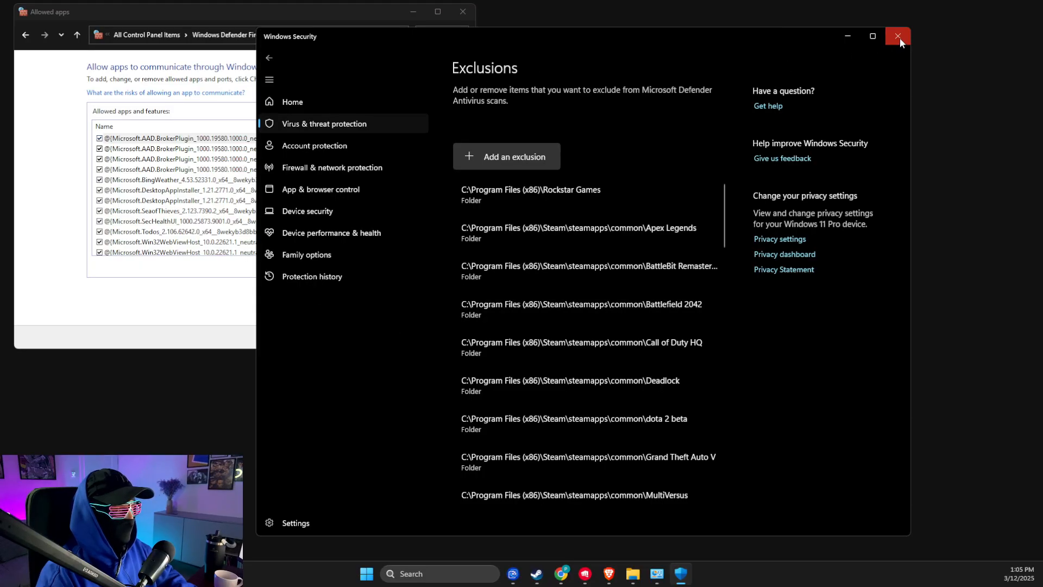
- Try allowing RiotClientServices.exe, find it already excepted, and cancel the dialog
{"action": "left_click", "coordinate": [898, 36]}
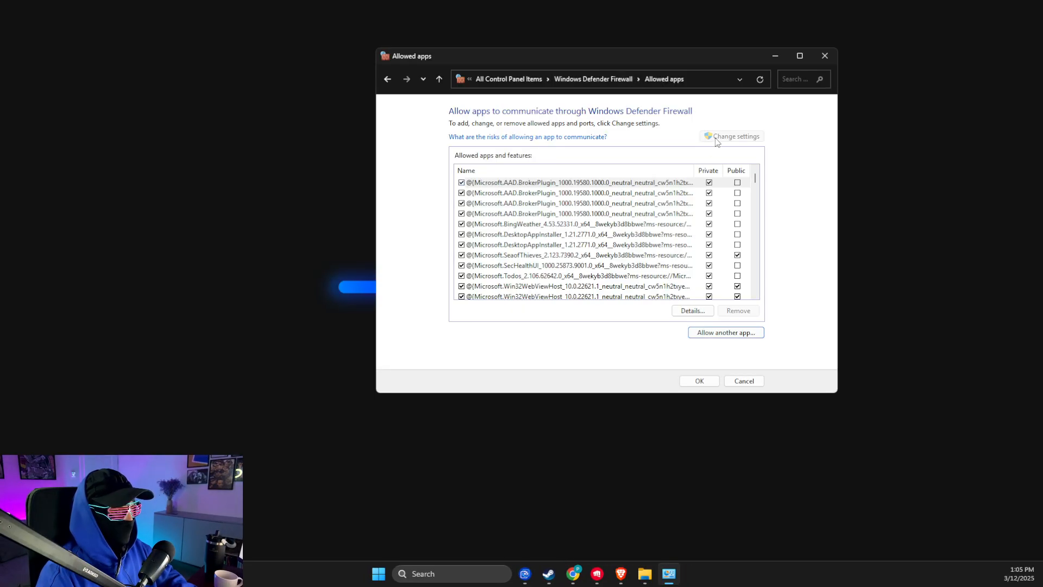
{"action": "left_click", "coordinate": [725, 332]}
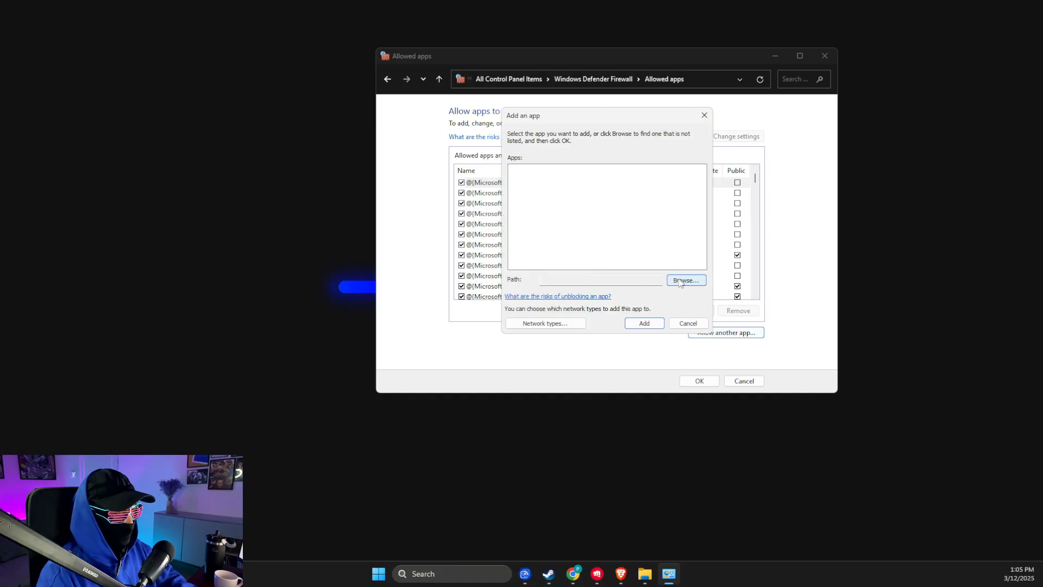
{"action": "left_click", "coordinate": [685, 279]}
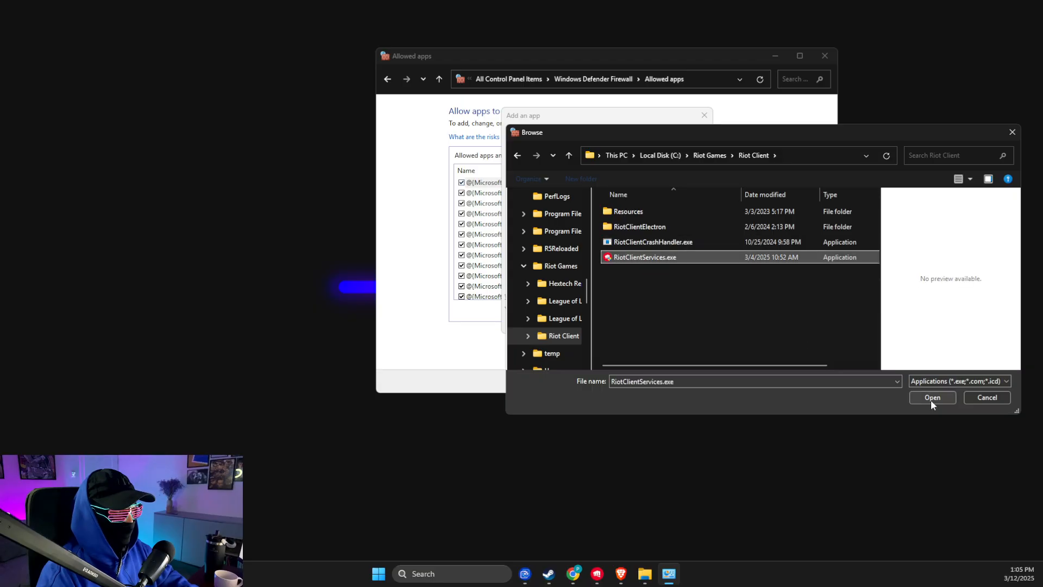
{"action": "left_click", "coordinate": [931, 397]}
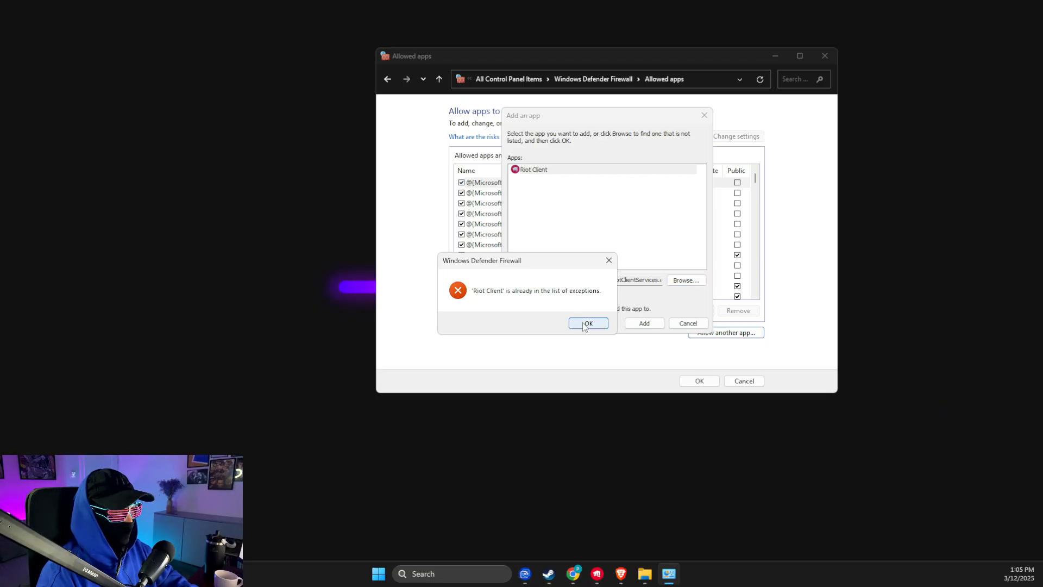
{"action": "left_click", "coordinate": [587, 323]}
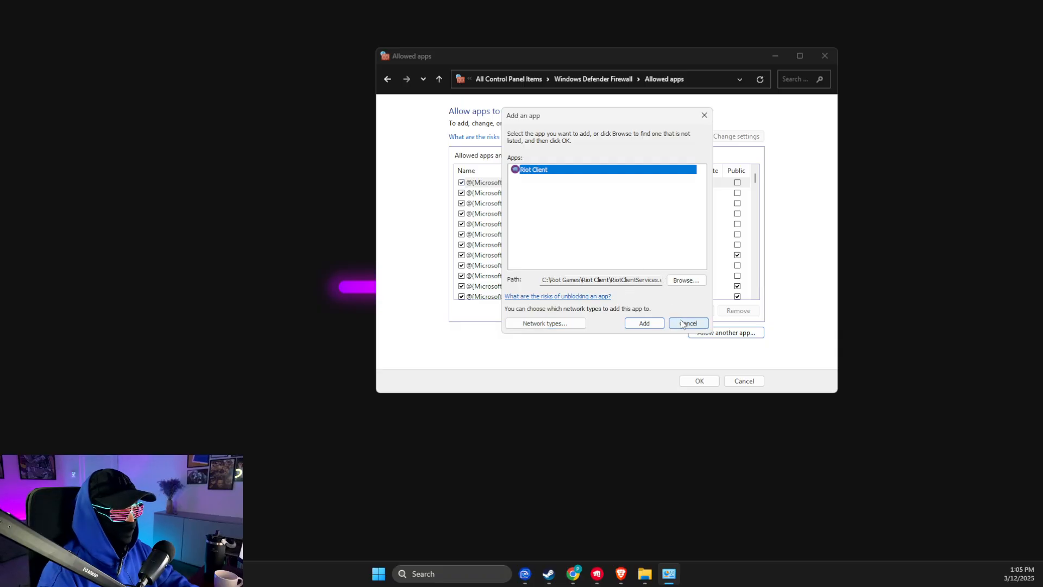
{"action": "left_click", "coordinate": [688, 323]}
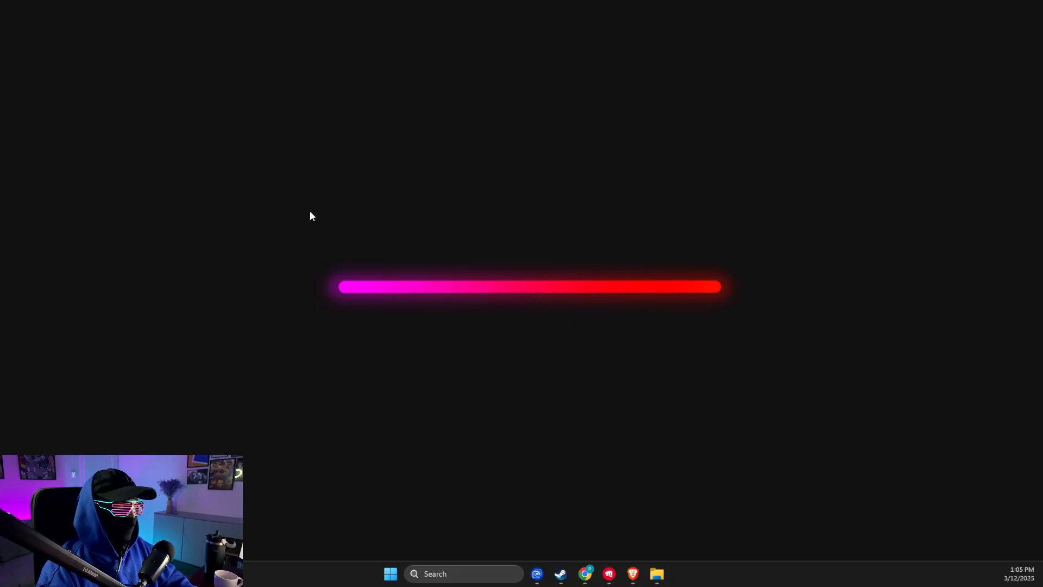
- Launch gpedit and enable DSCP Marking Override control in Policy-based QoS advanced settings
{"action": "type", "text": "run"}
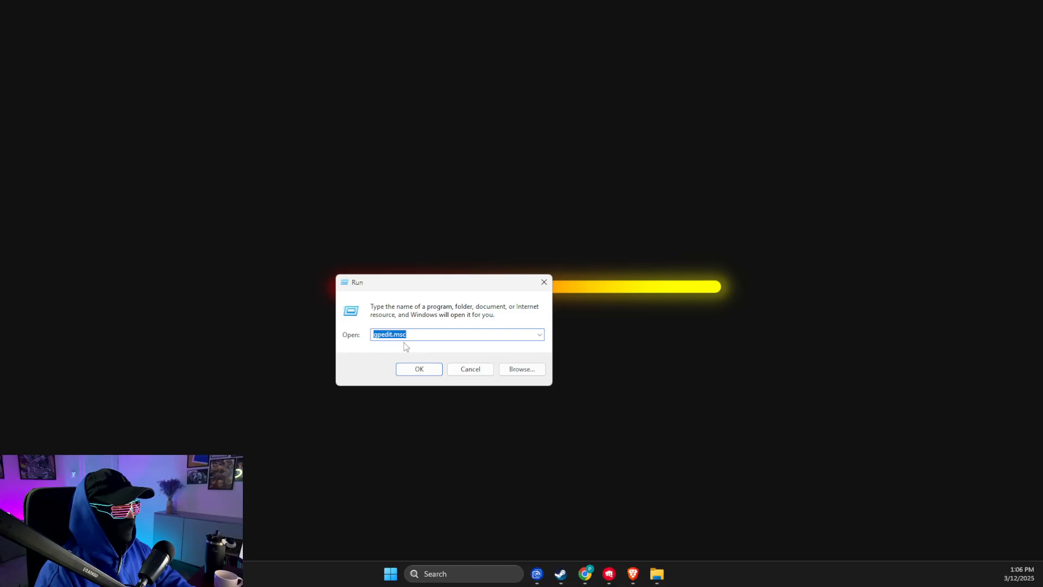
{"action": "left_click", "coordinate": [419, 368]}
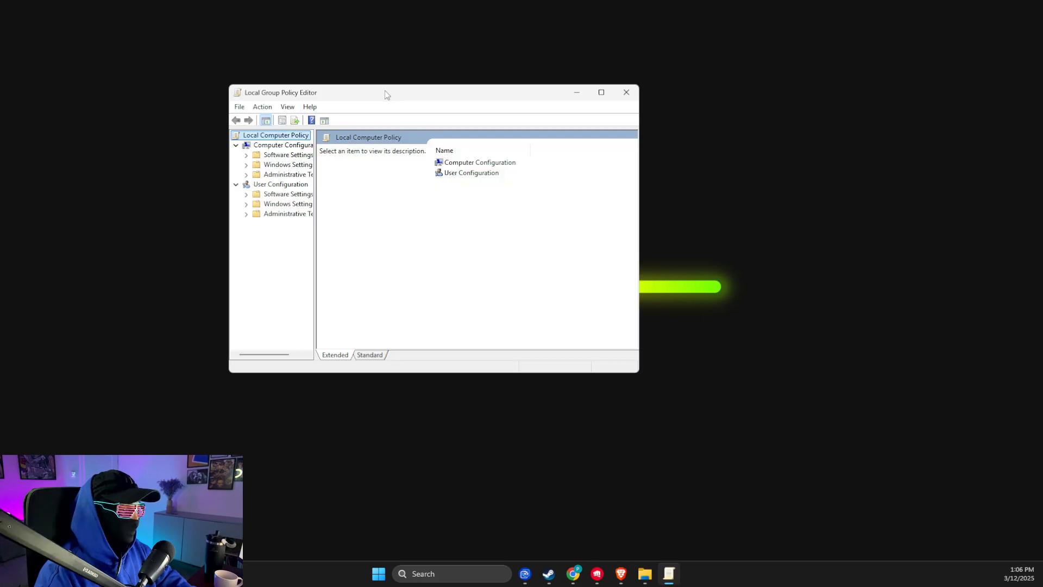
{"action": "left_click", "coordinate": [289, 164]}
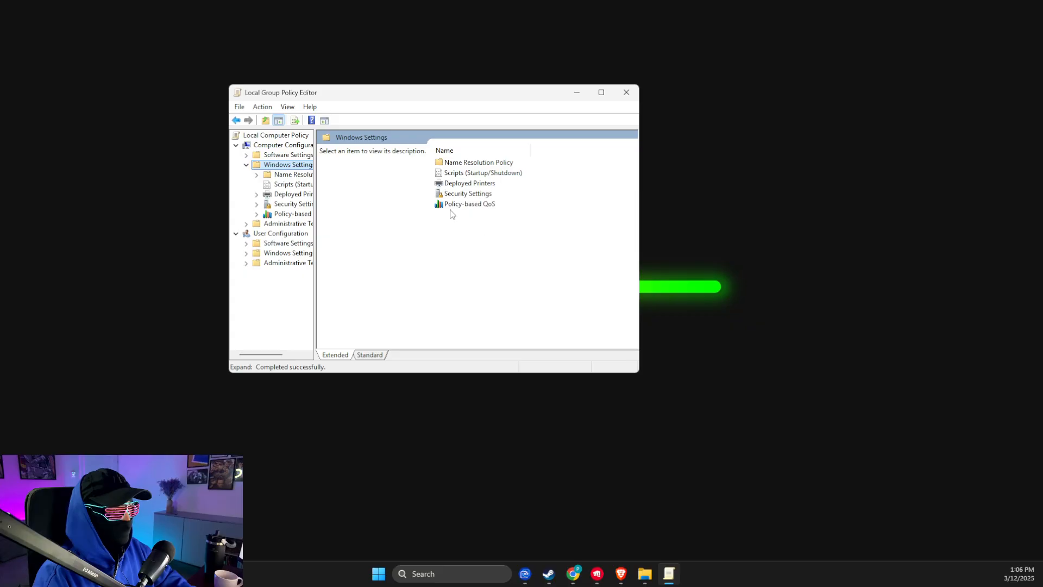
{"action": "right_click", "coordinate": [470, 204]}
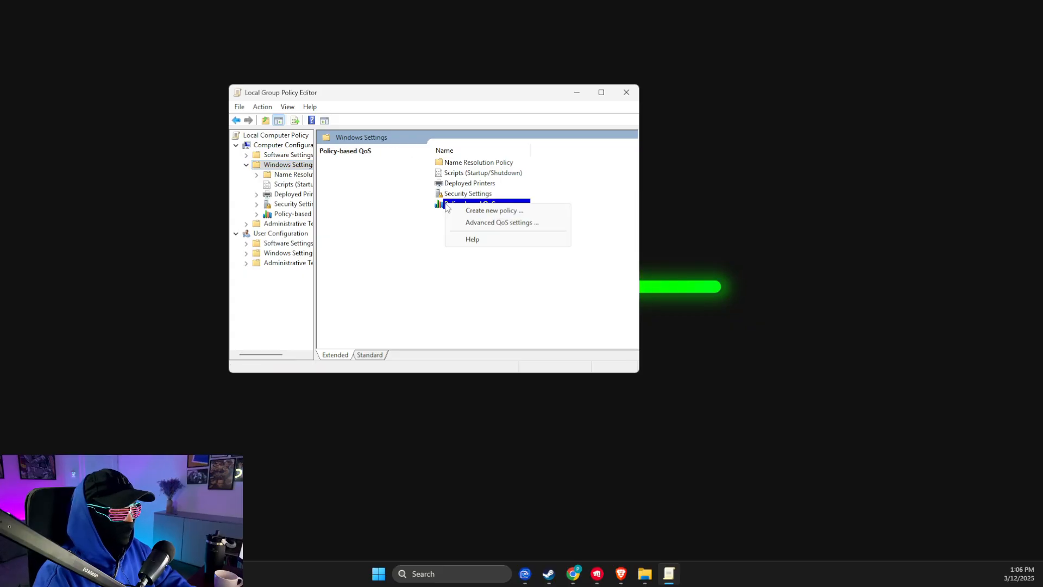
{"action": "left_click", "coordinate": [501, 223]}
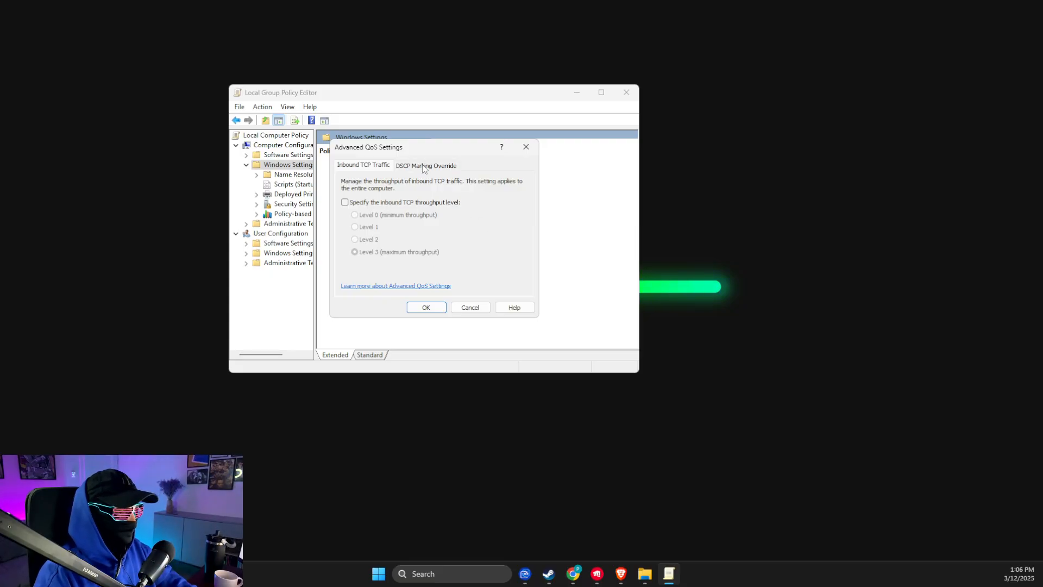
{"action": "left_click", "coordinate": [426, 165]}
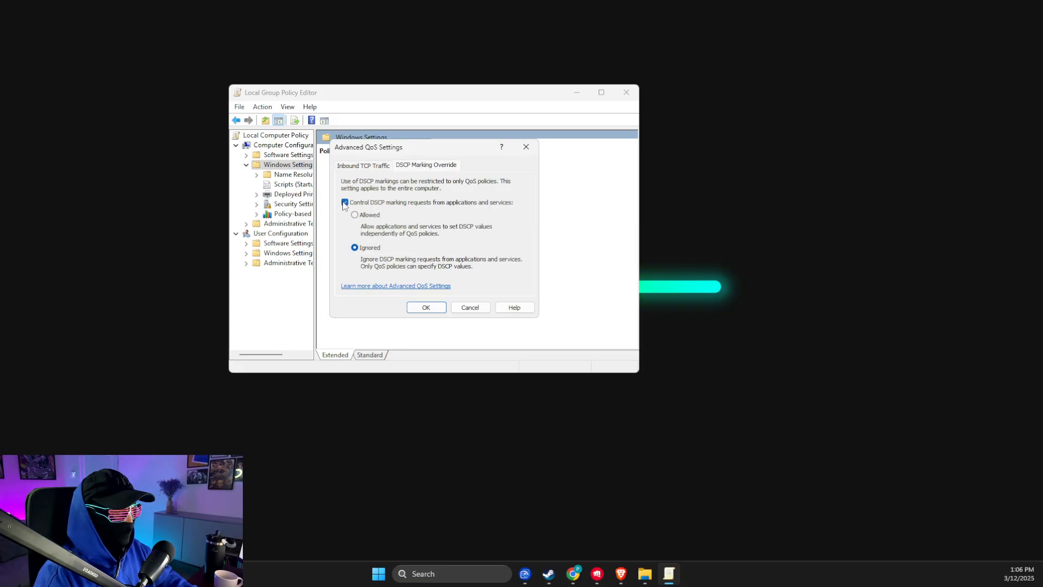
{"action": "left_click", "coordinate": [346, 202]}
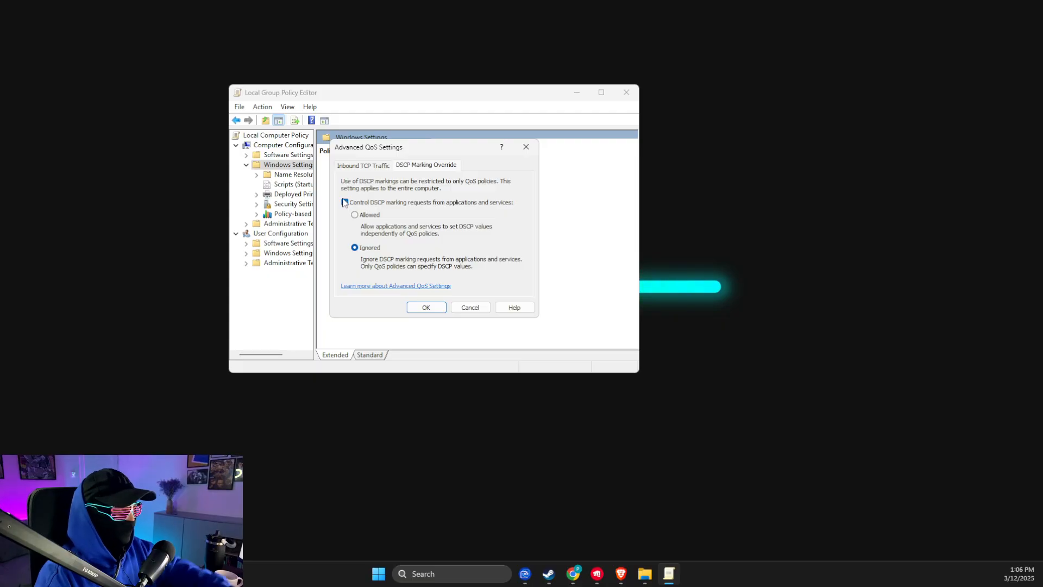
{"action": "left_click", "coordinate": [345, 203]}
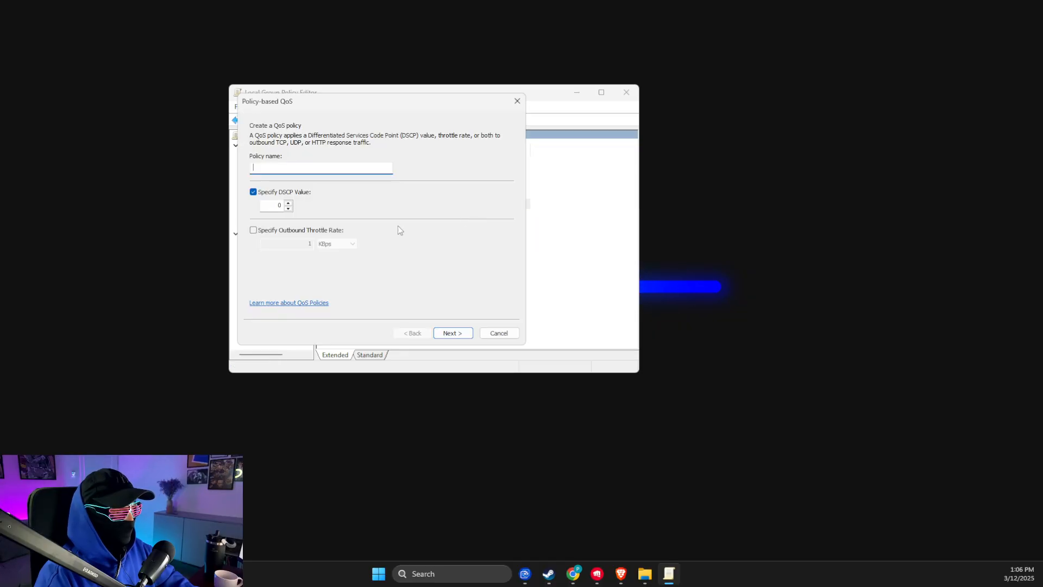
- Name the QoS policy 'Valorant' with DSCP 46, limited to a specific executable
{"action": "type", "text": "Valorant"}
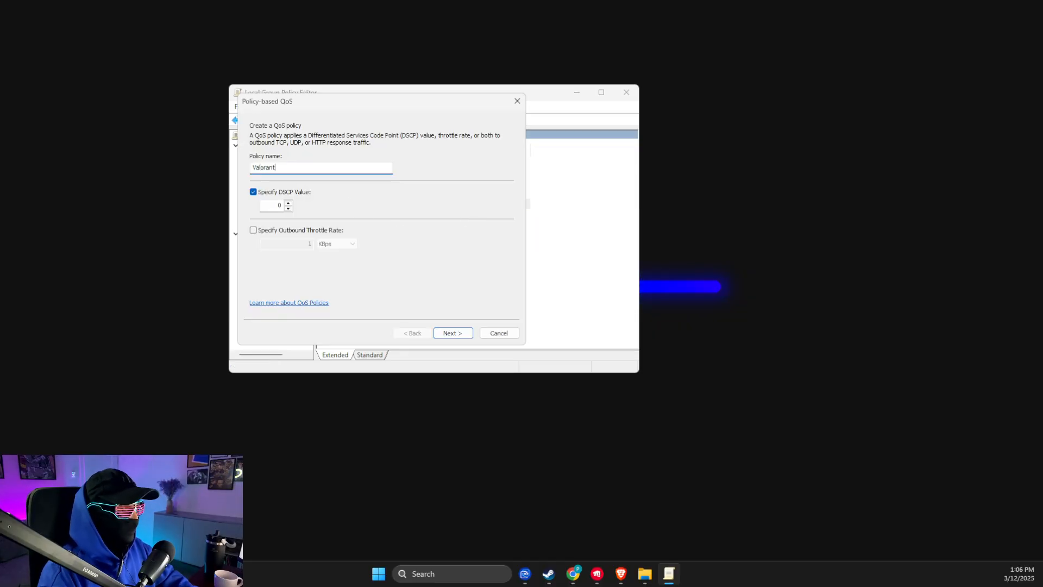
{"action": "type", "text": "46"}
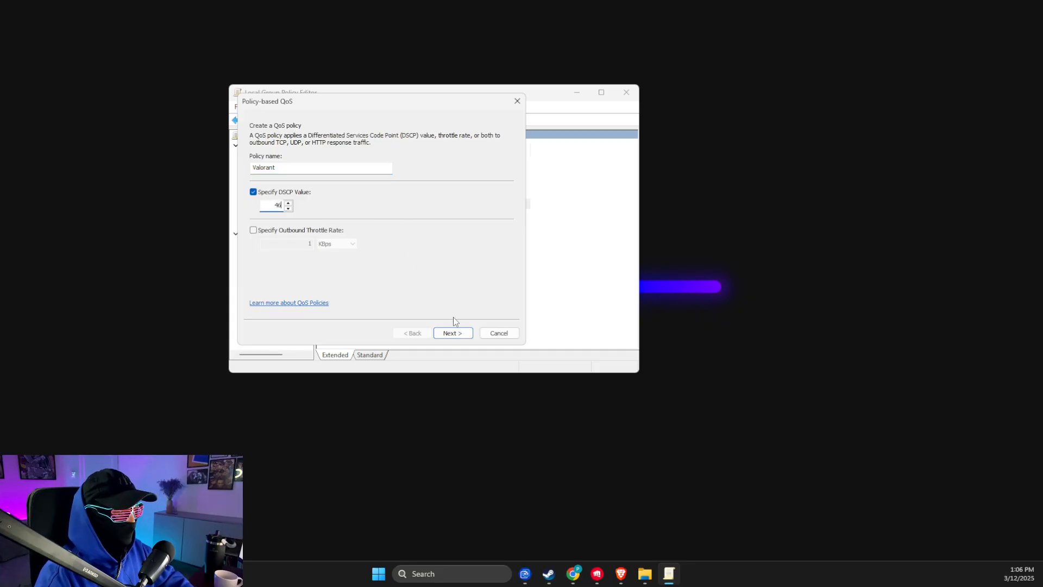
{"action": "left_click", "coordinate": [452, 333]}
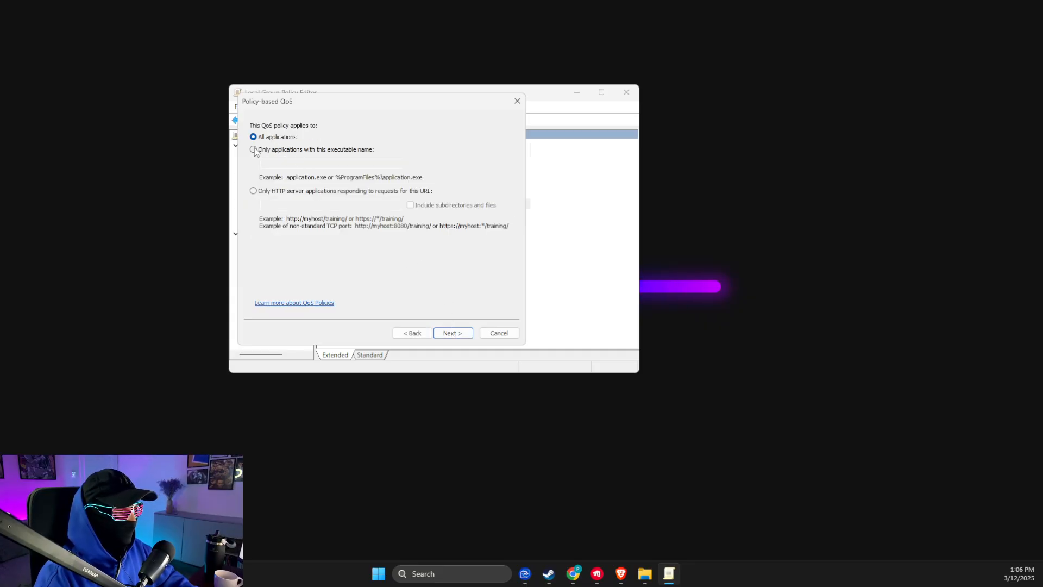
{"action": "left_click", "coordinate": [252, 149]}
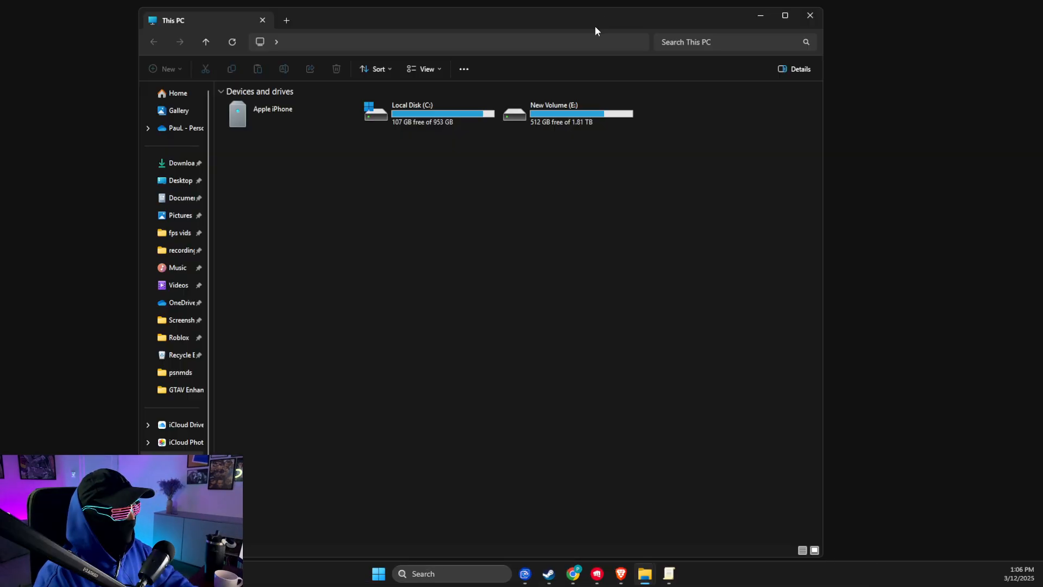
- Open New Volume (E:) to locate VALORANT.exe, then return to the QoS wizard
{"action": "left_click", "coordinate": [567, 113]}
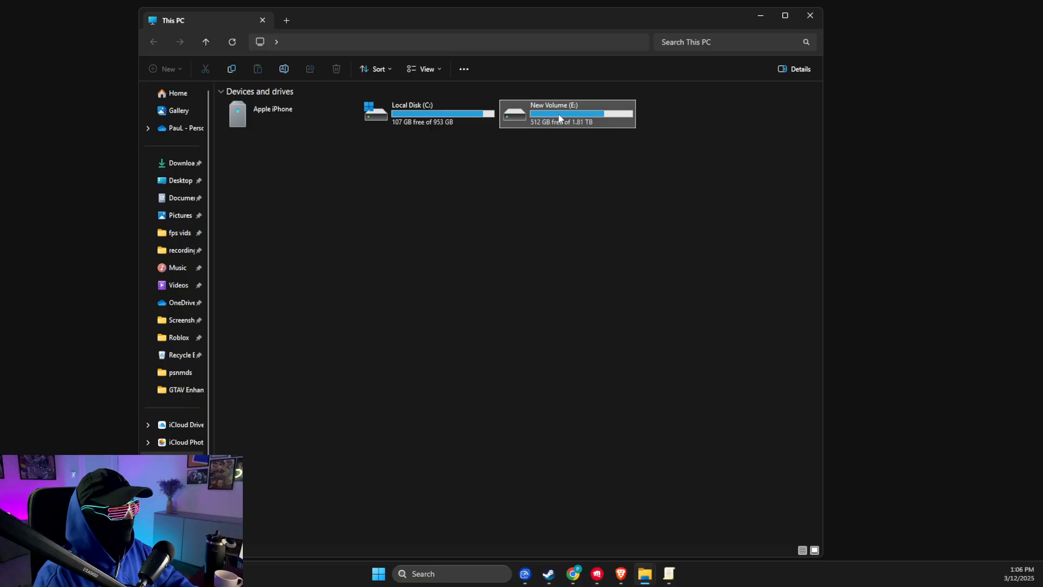
{"action": "double_click", "coordinate": [567, 113]}
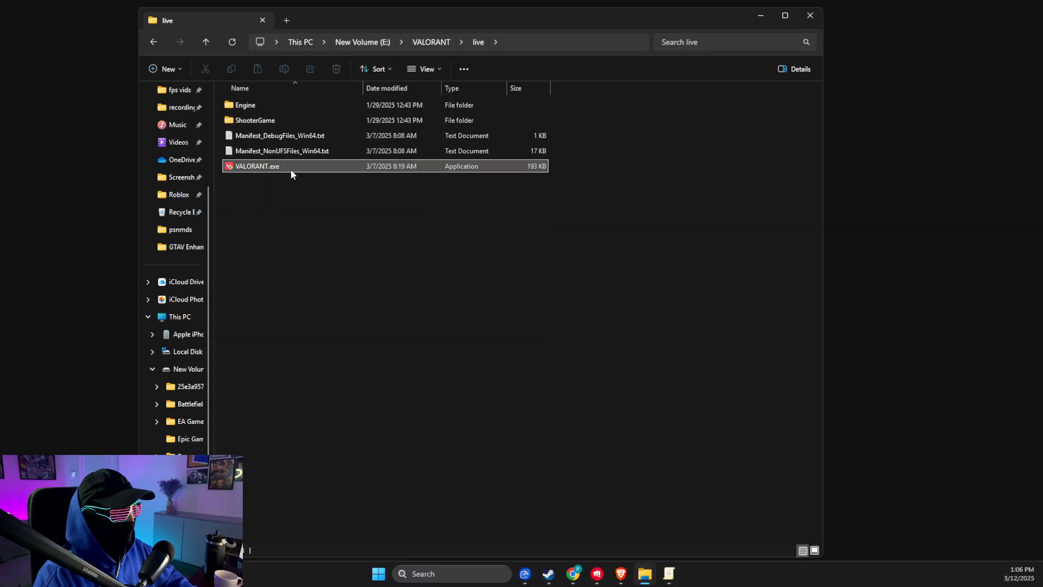
{"action": "key", "text": "F2"}
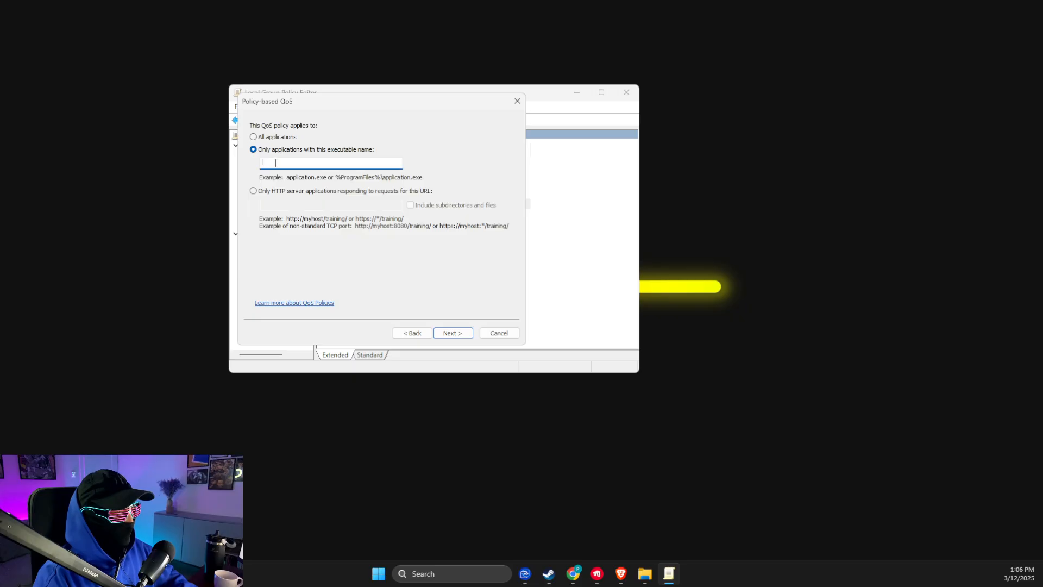
- Set the executable to VALORANT.exe, choose the protocol, and finish the Valorant policy
{"action": "type", "text": "VALORANT.exe"}
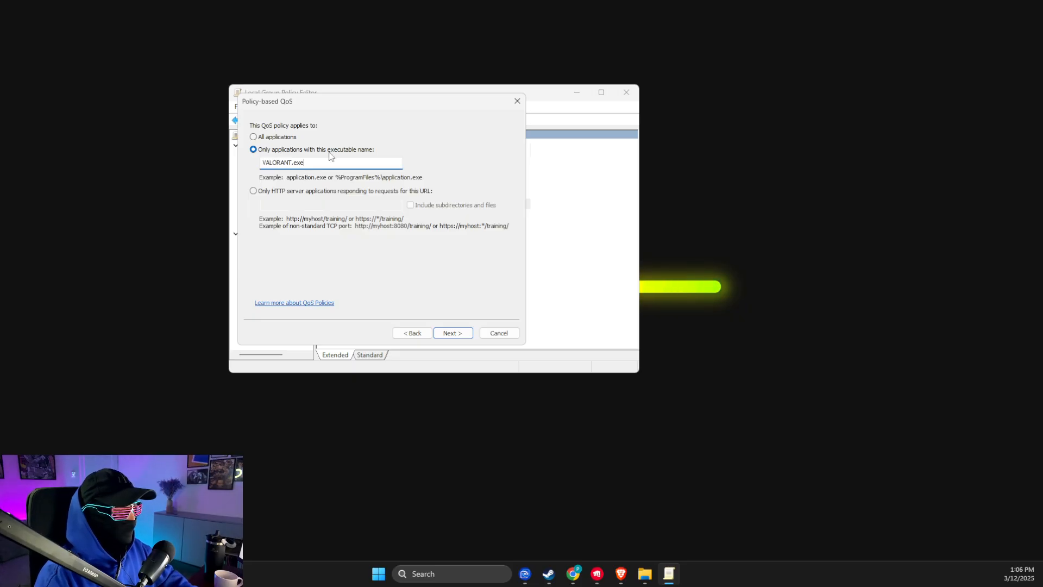
{"action": "left_click", "coordinate": [452, 333]}
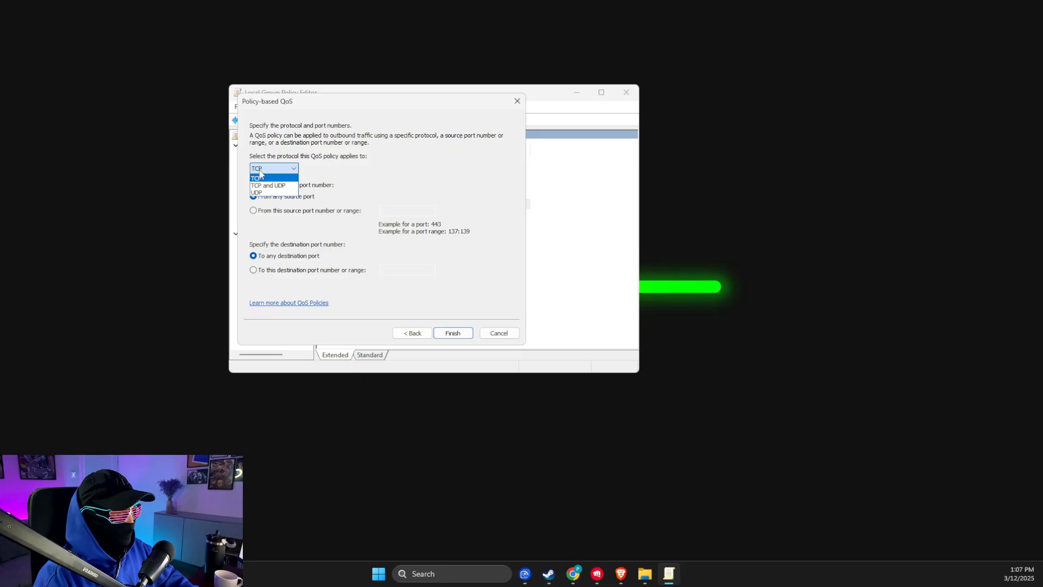
{"action": "left_click", "coordinate": [453, 333]}
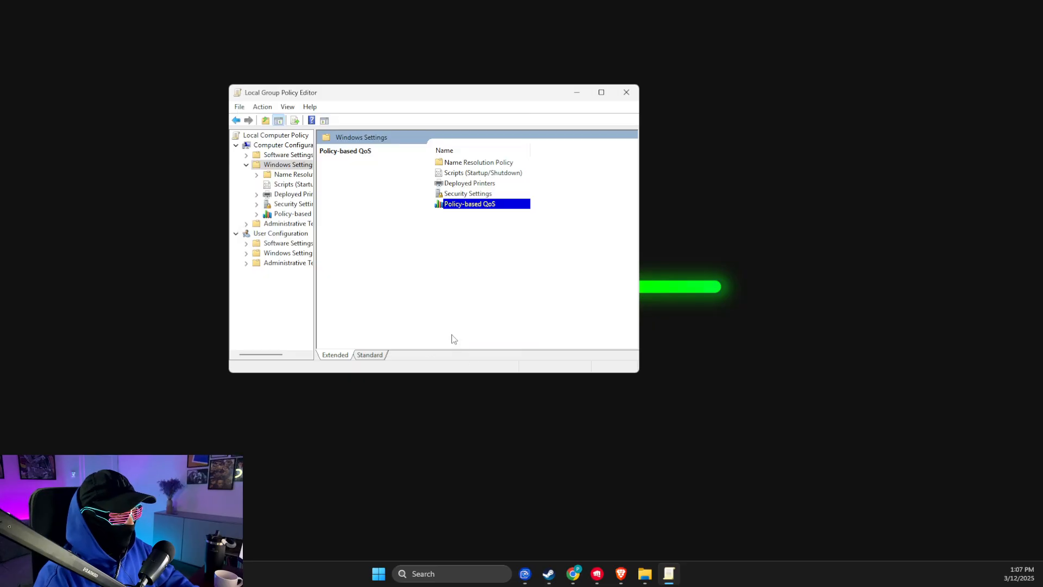
{"action": "left_click", "coordinate": [624, 92]}
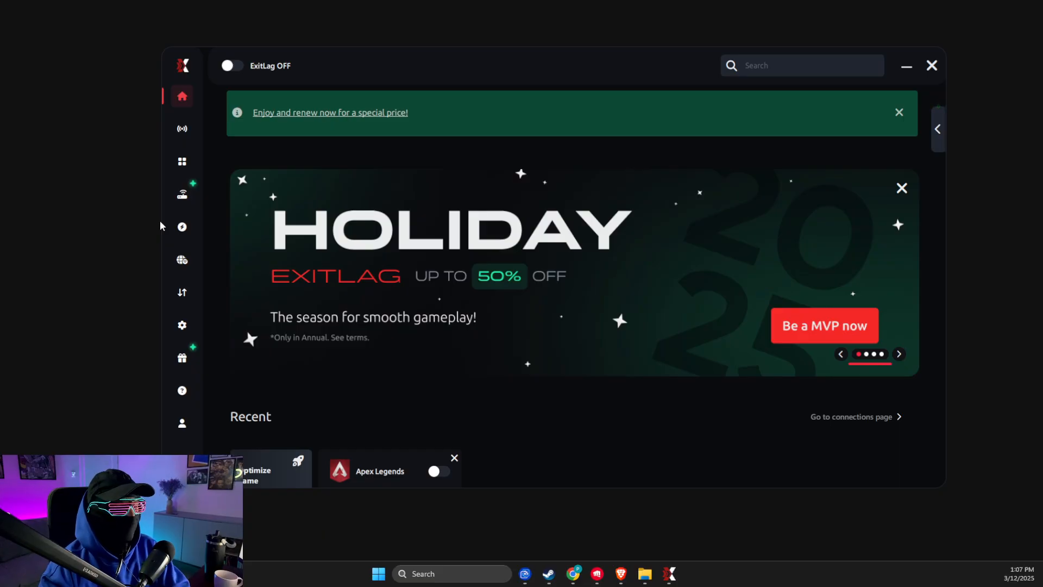
- Search ExitLag's game list for 'val' to find Valorant
{"action": "left_click", "coordinate": [899, 353]}
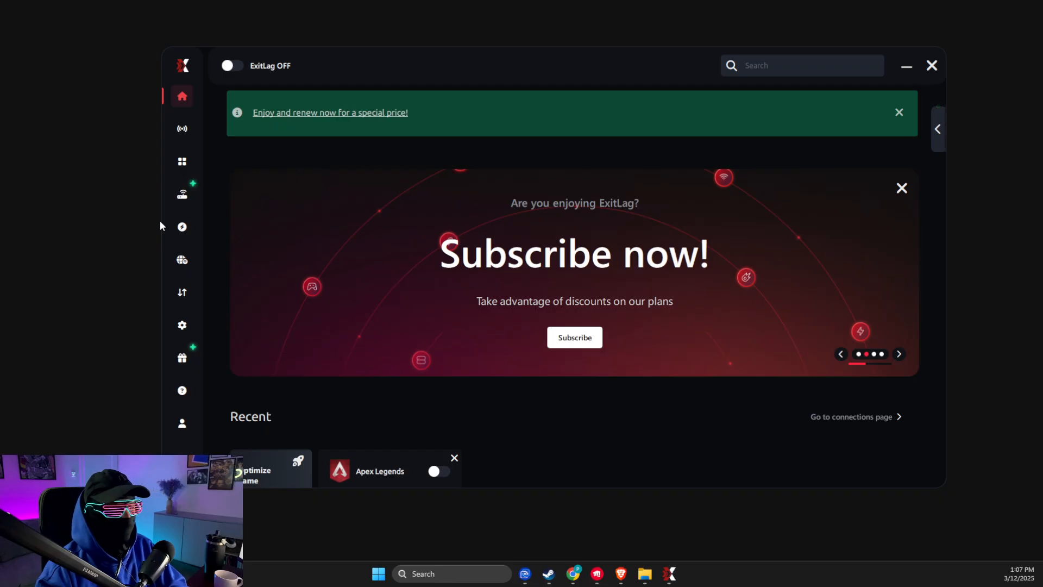
{"action": "mouse_move", "coordinate": [368, 207]}
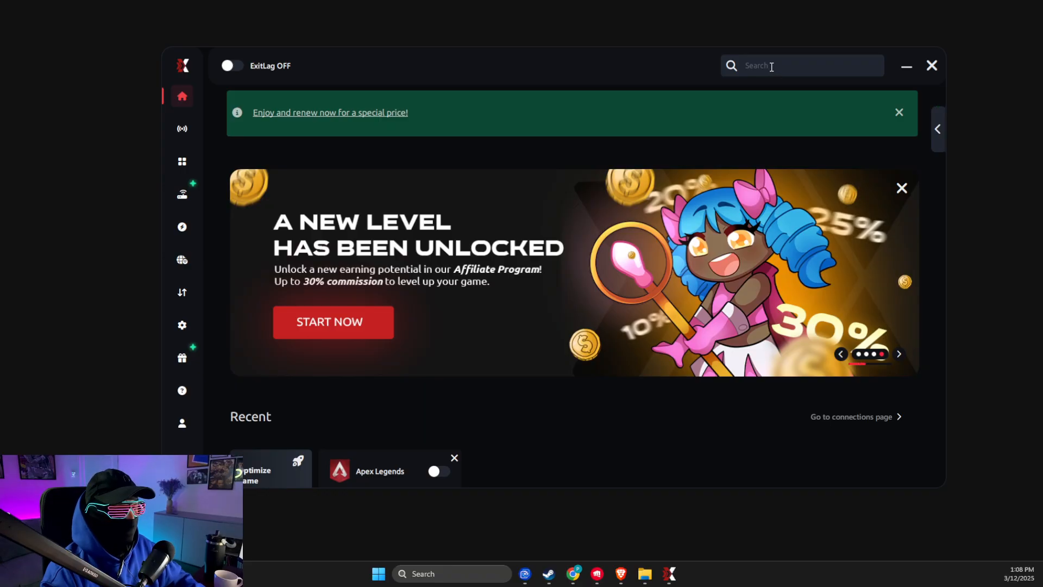
{"action": "type", "text": "val"}
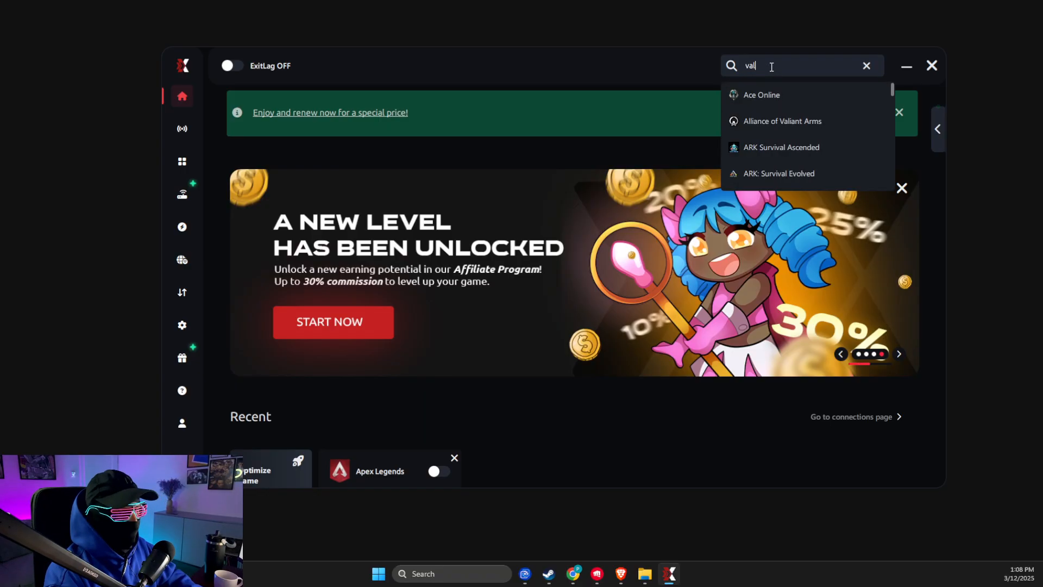